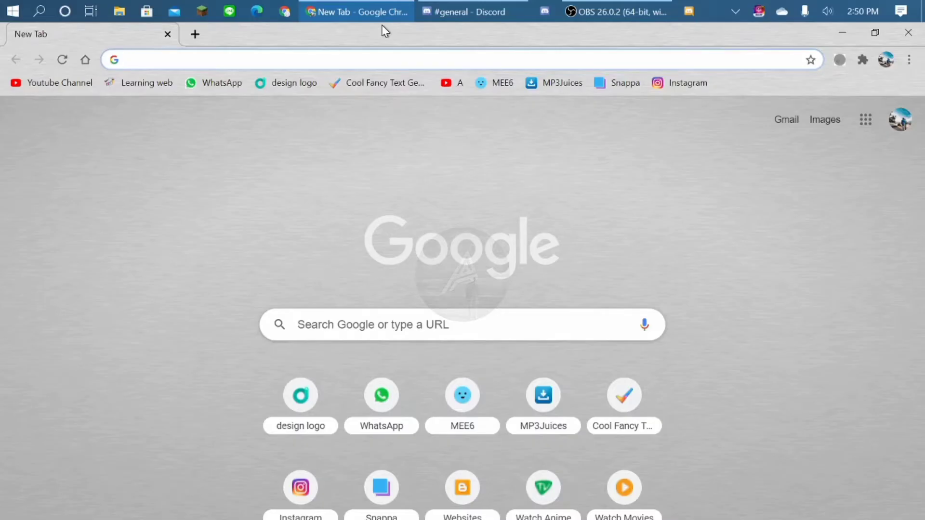
Step: Go to glitch.com/~chatbot-tuto and view the project's source in the editor
text(https://glitch.com/~chatbot-tuto)
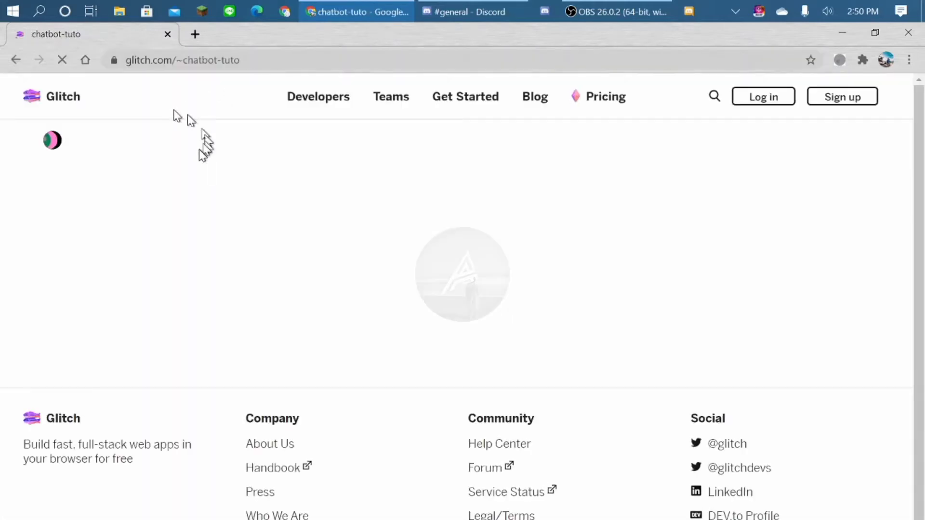
mouse_move(285, 230)
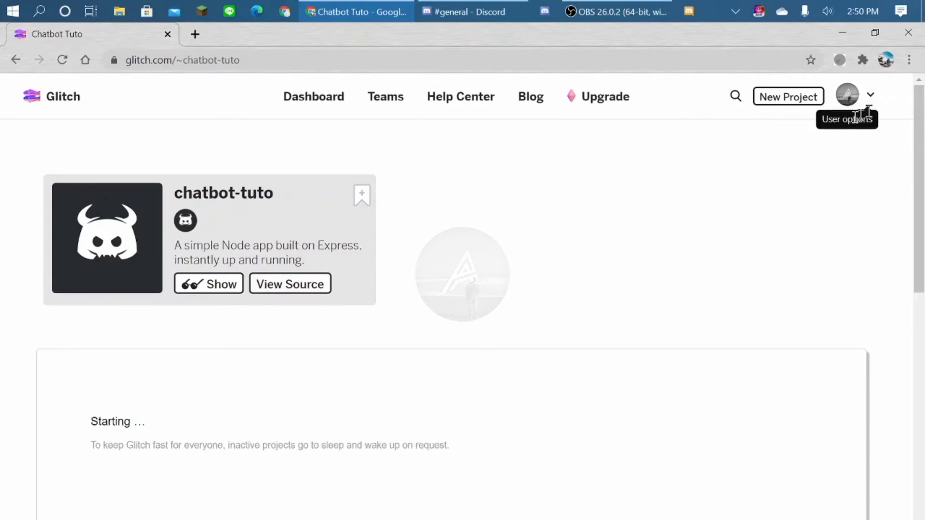
mouse_move(319, 263)
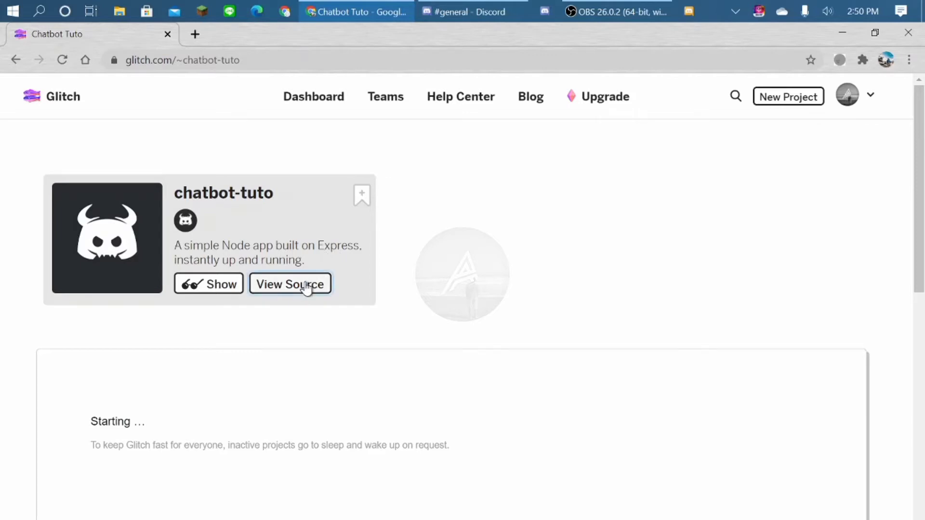
click(289, 283)
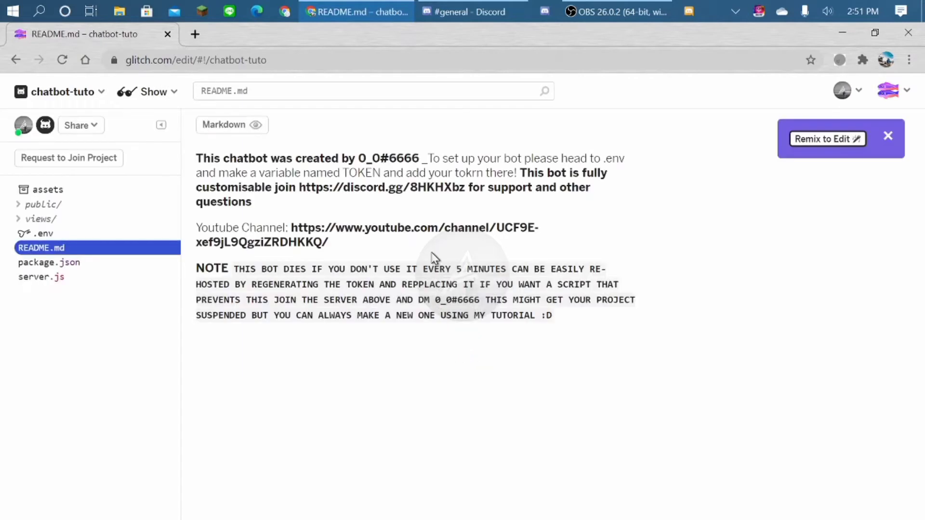
Step: From the .env file, remix chatbot-tuto into an editable copy and dismiss the notice
click(42, 233)
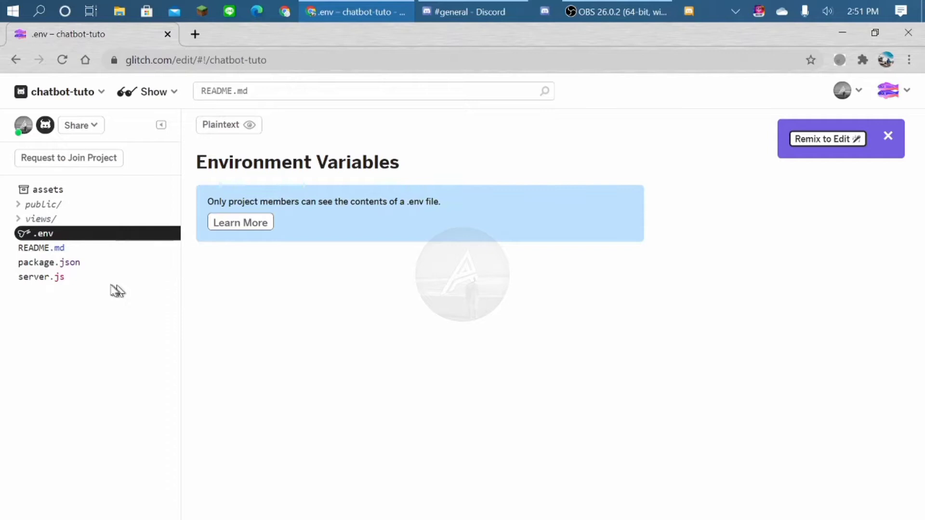
mouse_move(845, 160)
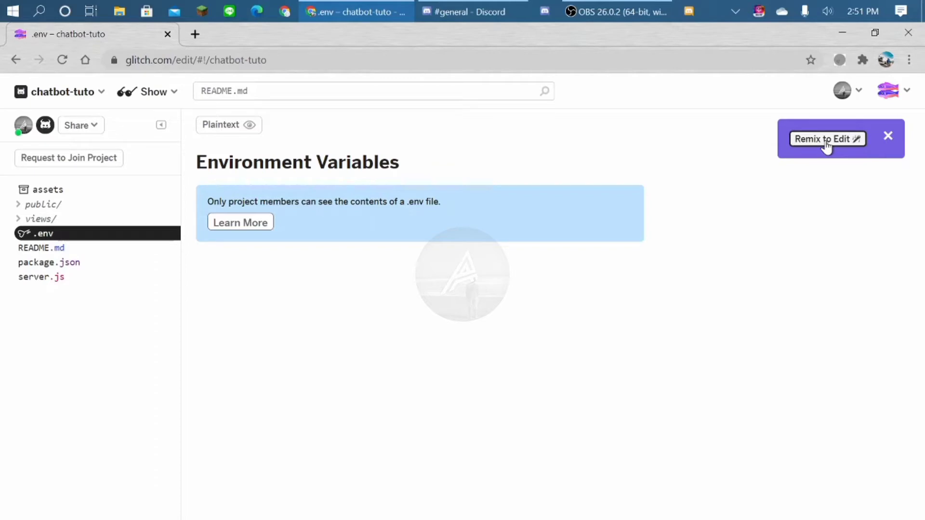
click(827, 138)
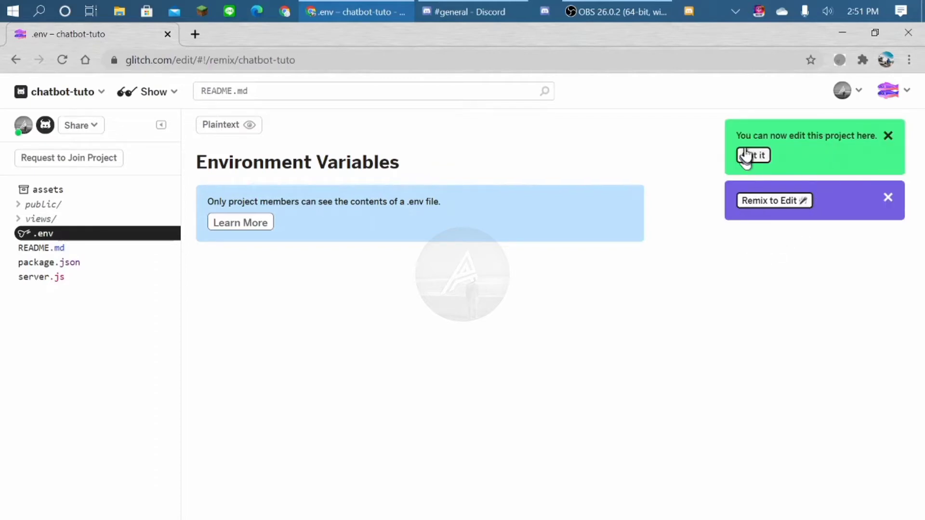
click(754, 155)
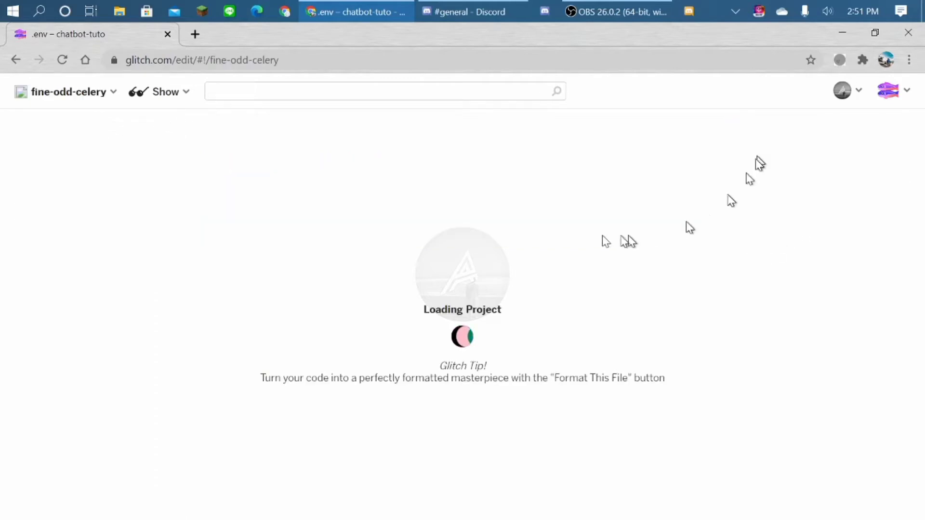
mouse_move(392, 301)
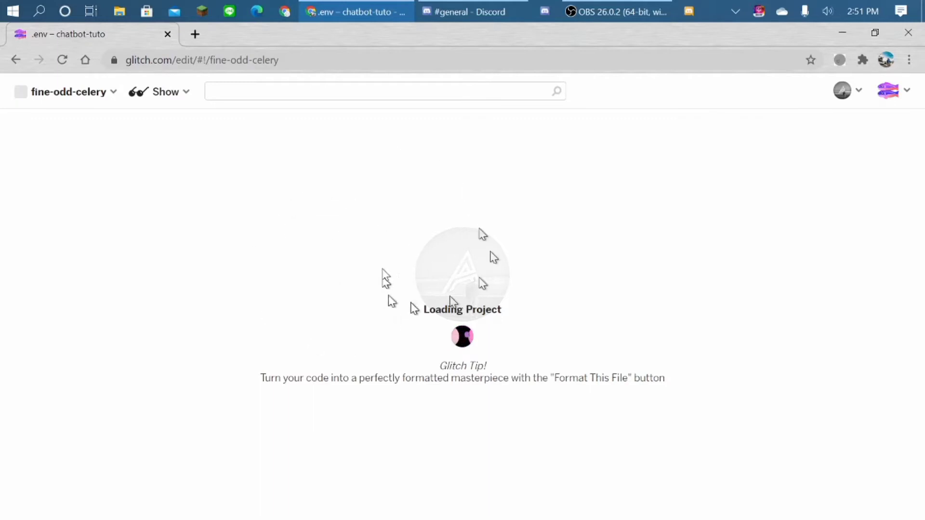
mouse_move(601, 364)
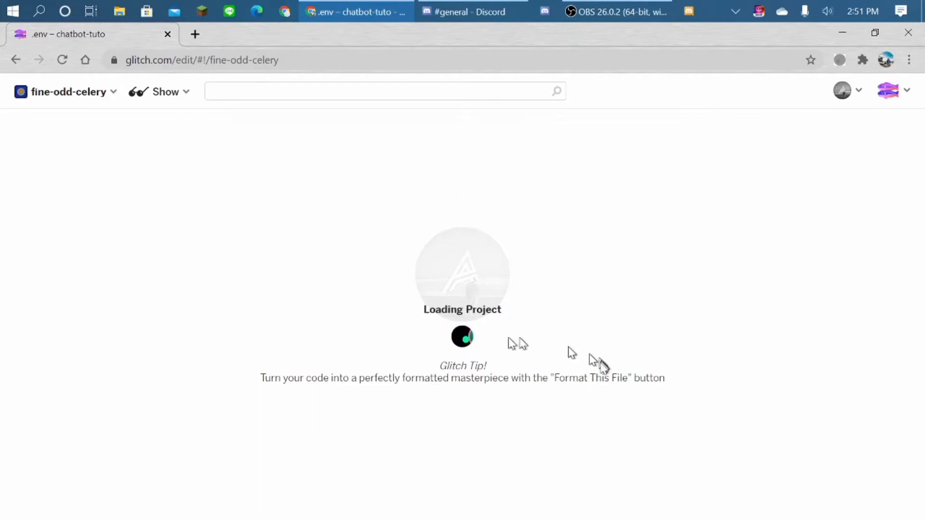
mouse_move(695, 282)
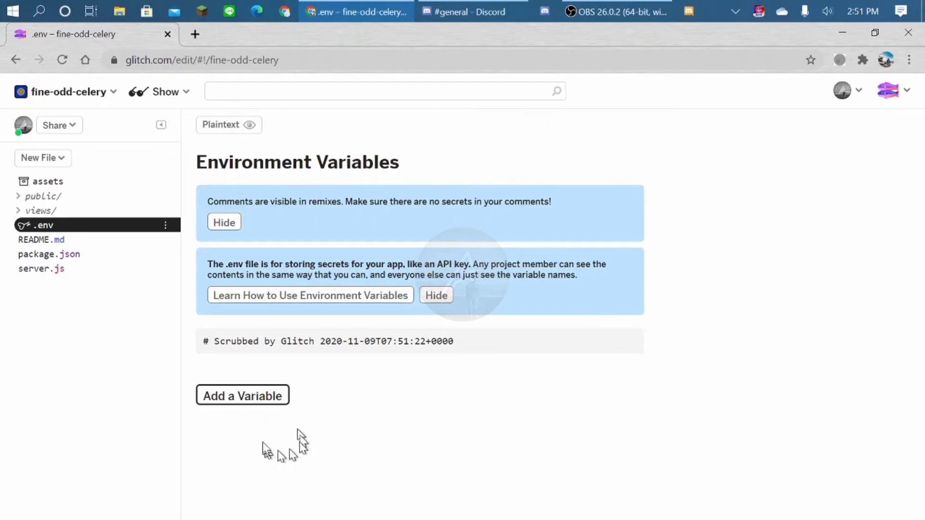
Step: Add environment variables PREFIX and TOKEN in .env, checking the README in between
click(242, 396)
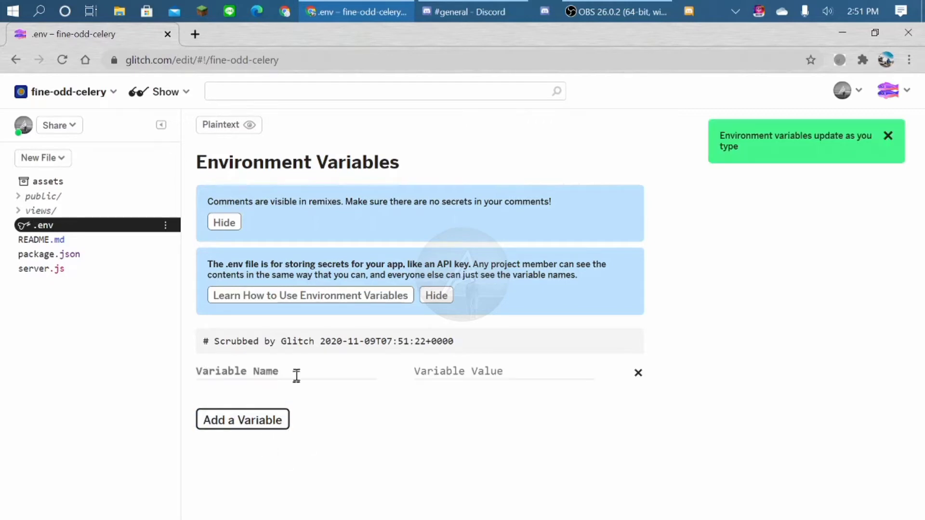
click(286, 370)
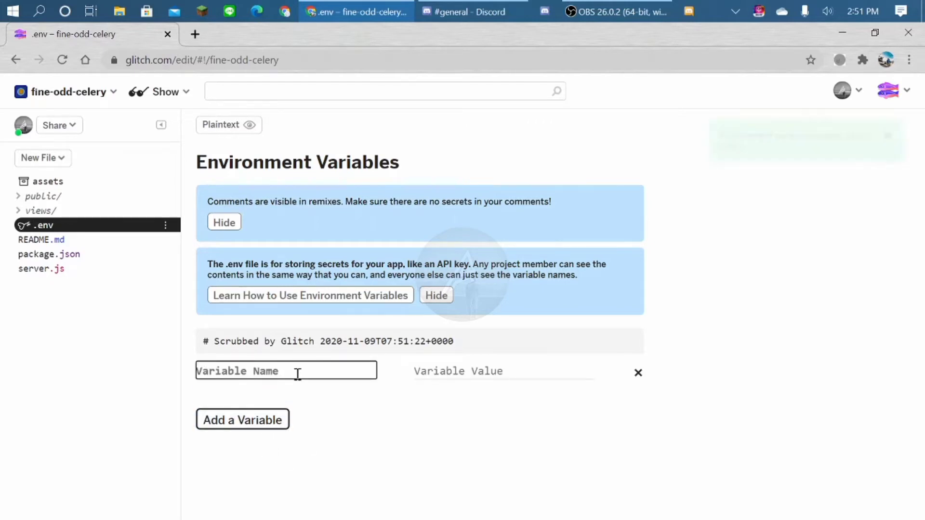
text(PRE)
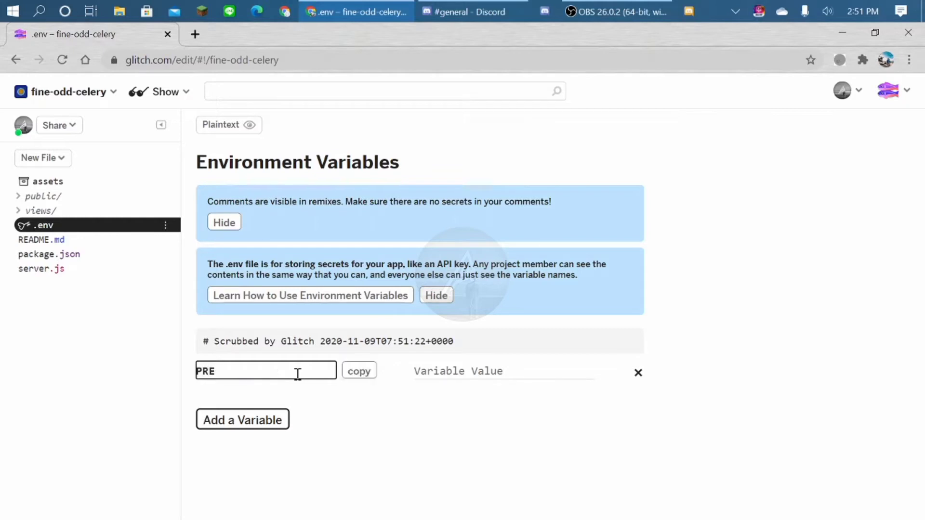
text(FIX)
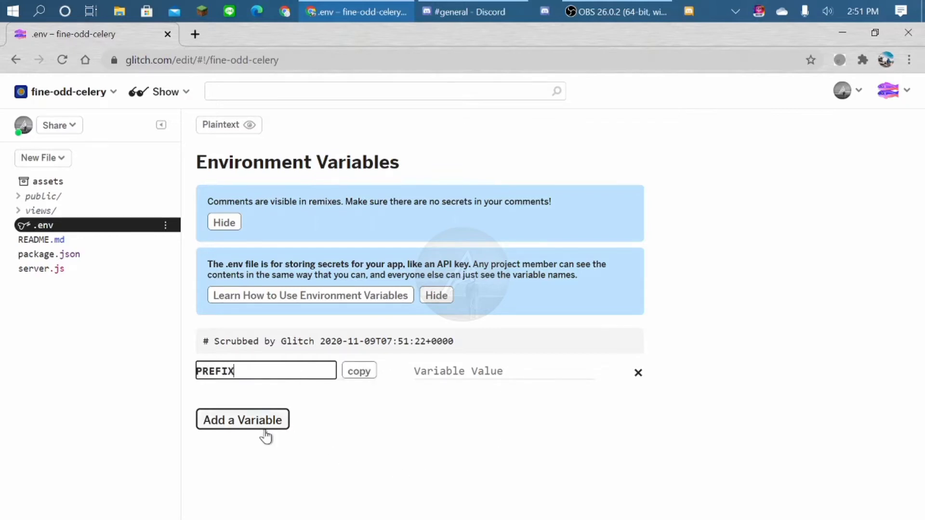
click(242, 419)
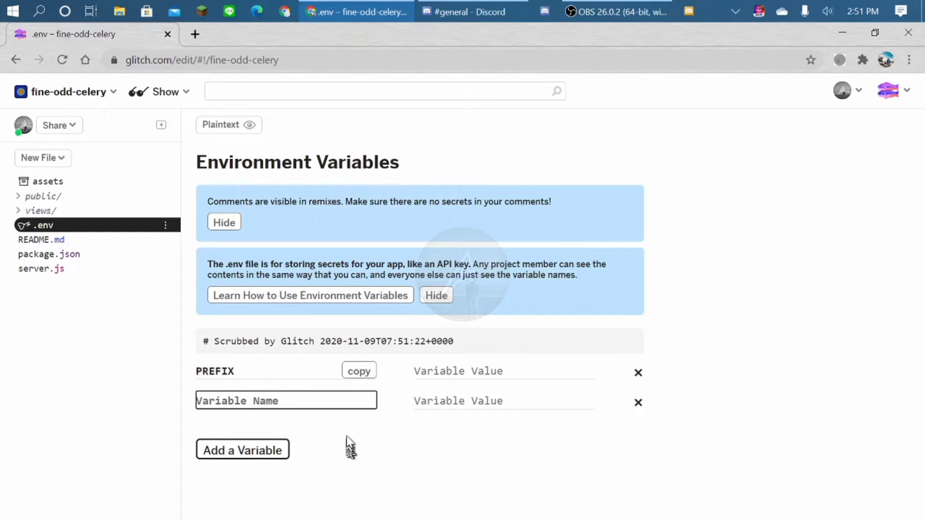
text(TOKEN)
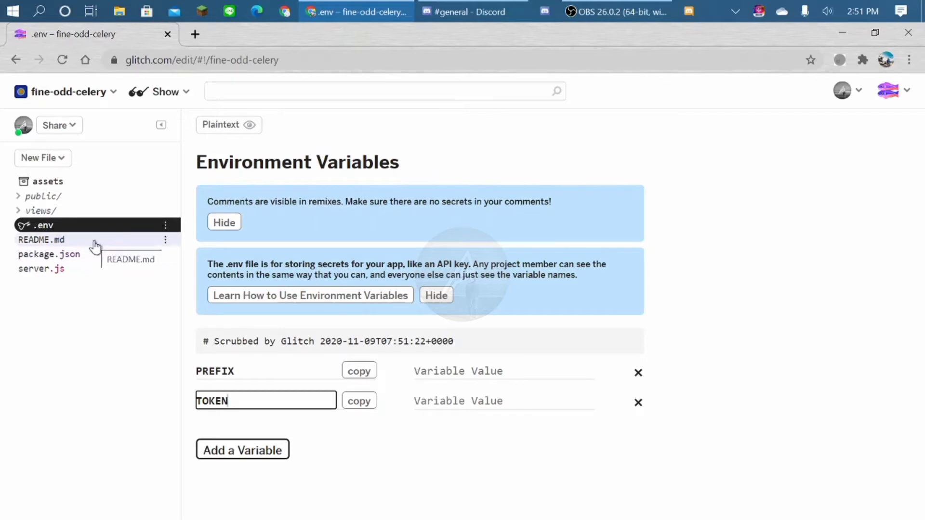
click(41, 240)
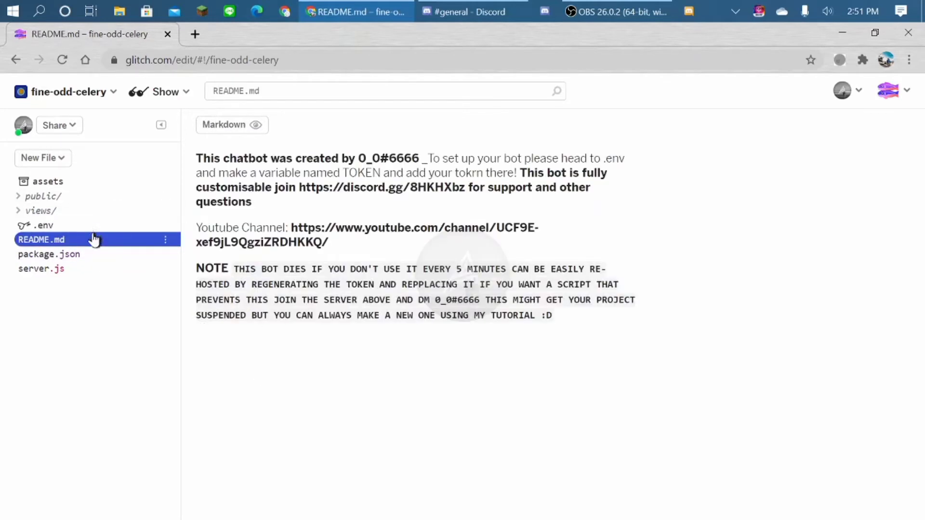
click(44, 225)
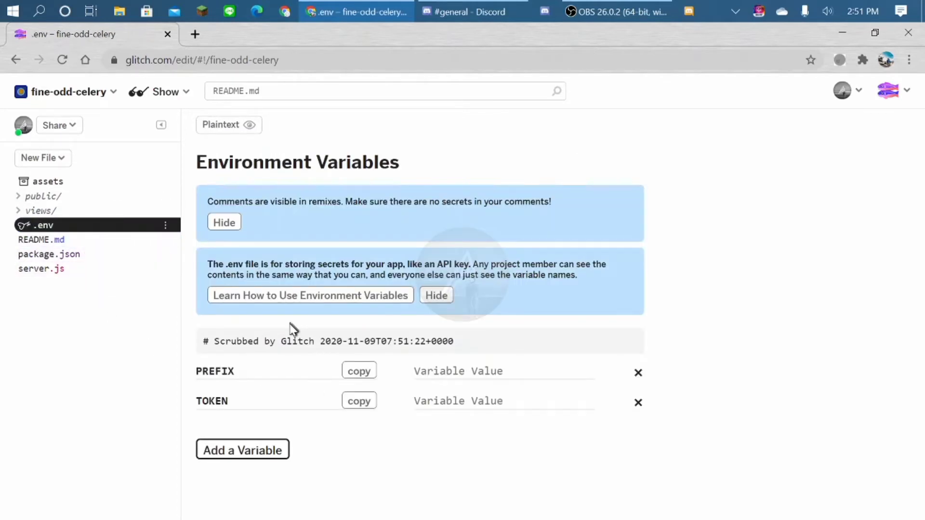
click(503, 370)
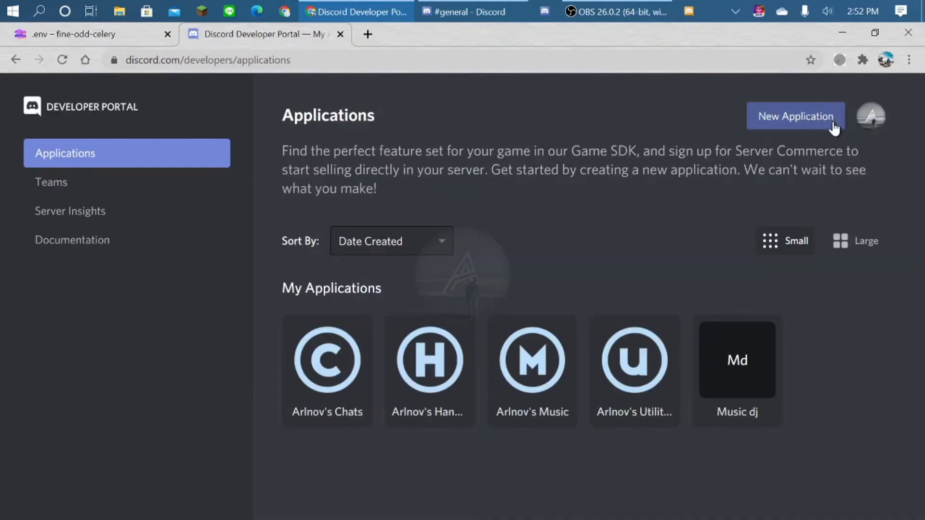
Step: Create a new Discord application named 'Arlnov blabla'
click(795, 116)
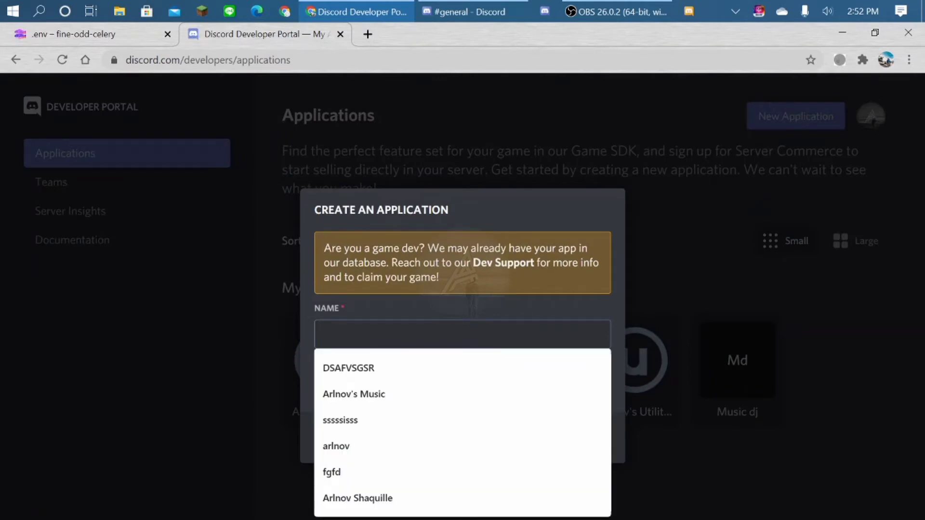
text(Arlnov b)
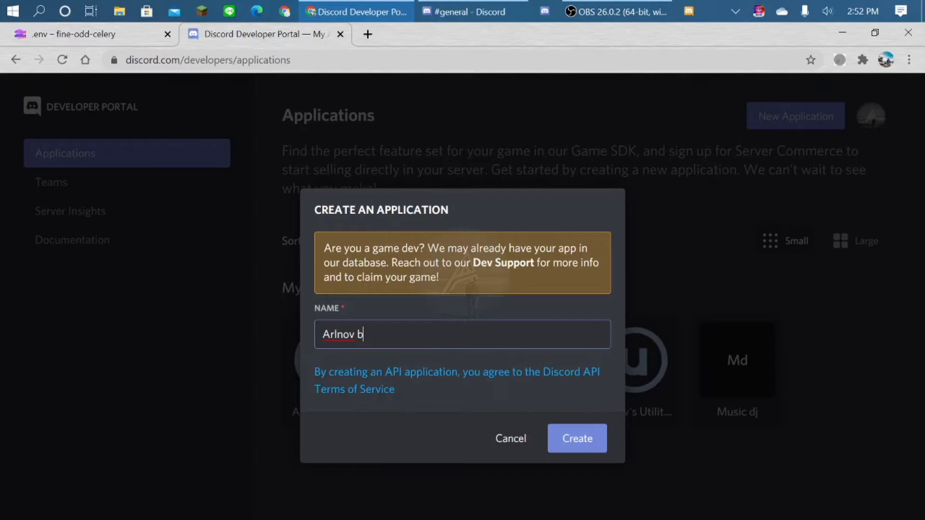
text(labla)
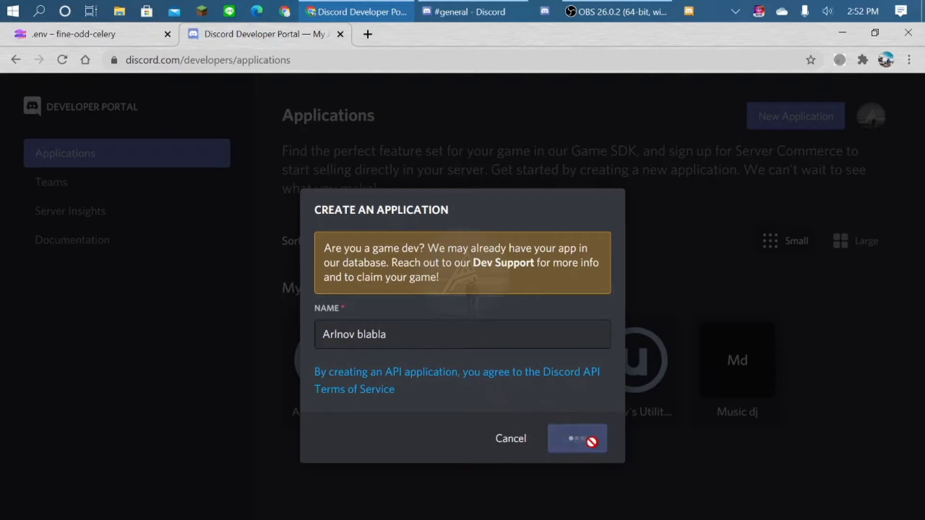
click(576, 439)
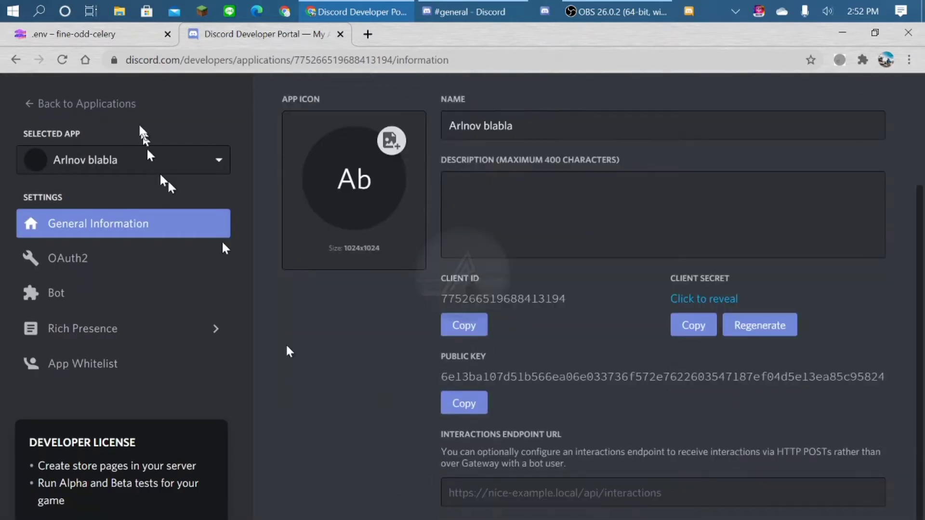
Step: Add a bot user to the application, copy its token and return to the Glitch .env tab
click(56, 293)
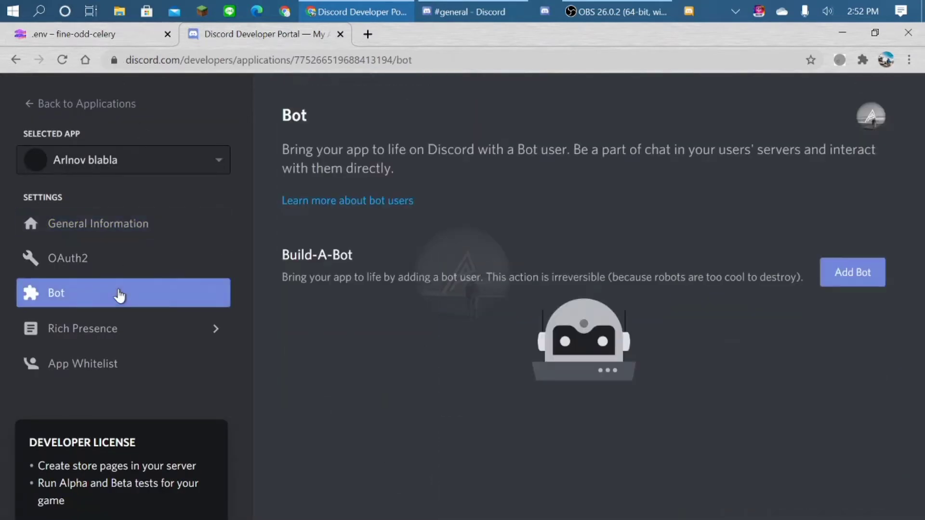
click(852, 272)
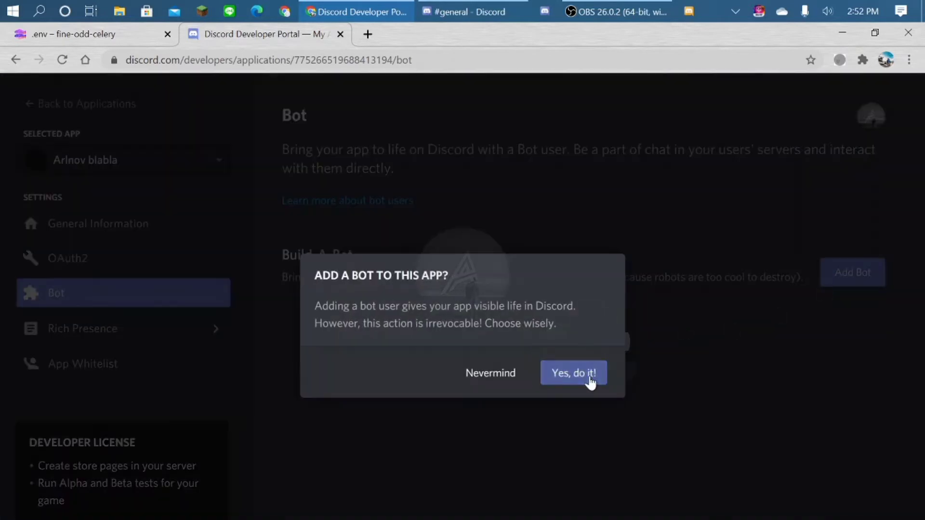
click(572, 373)
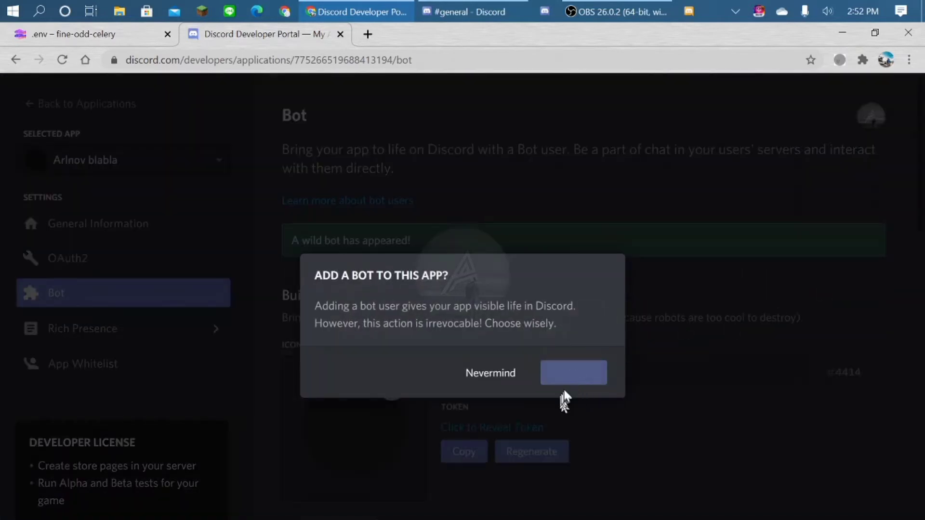
click(572, 372)
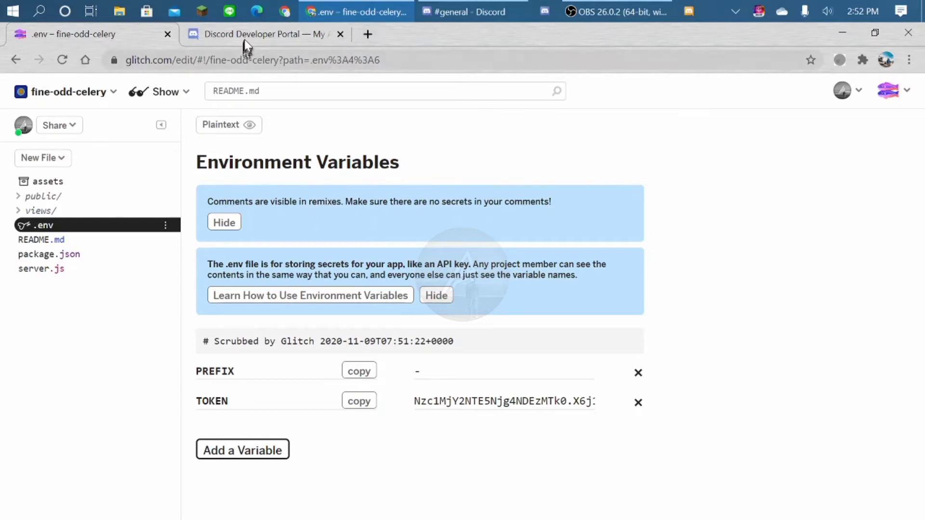
click(259, 34)
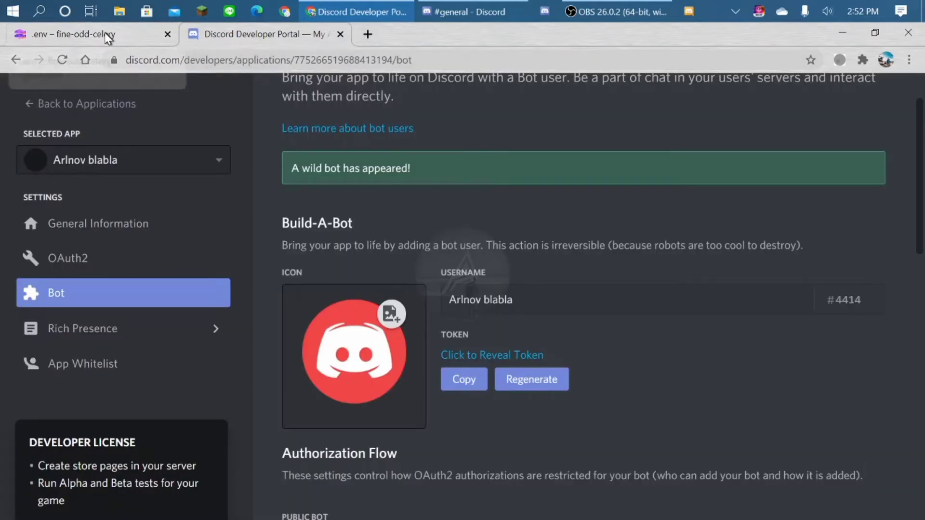
click(70, 34)
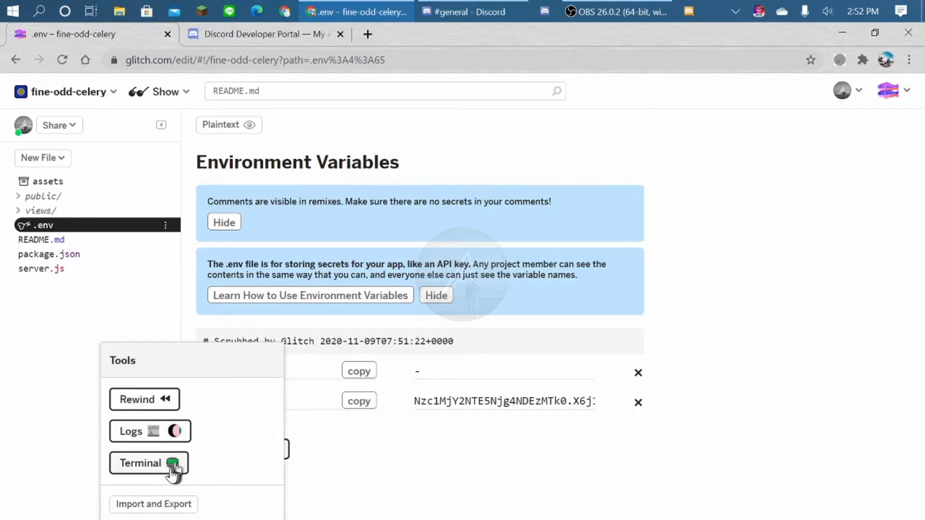
Step: Run refresh in the project's terminal and go back to the Developer Portal
click(140, 463)
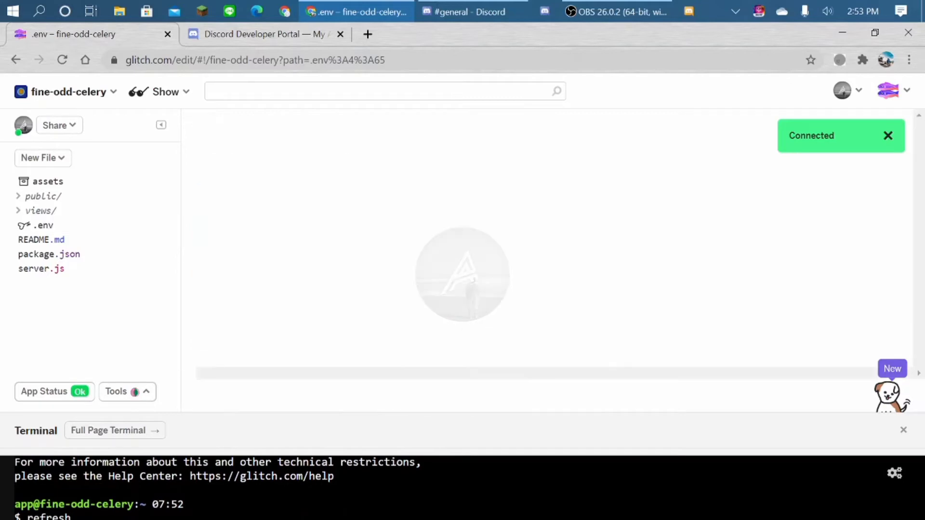
click(44, 226)
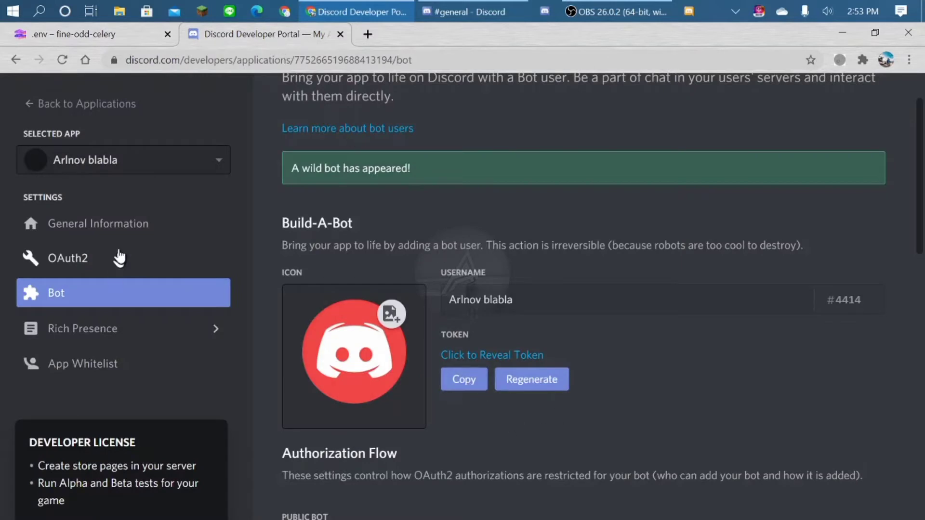
click(98, 223)
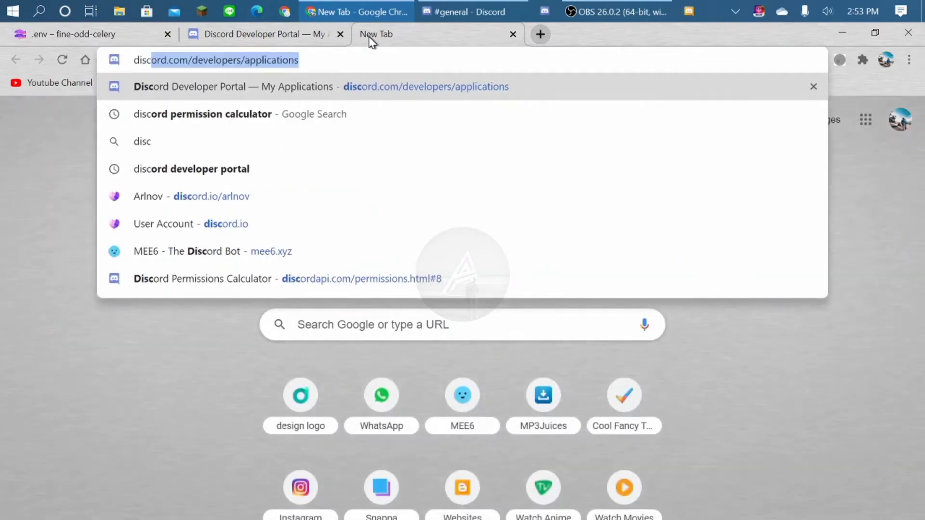
click(203, 114)
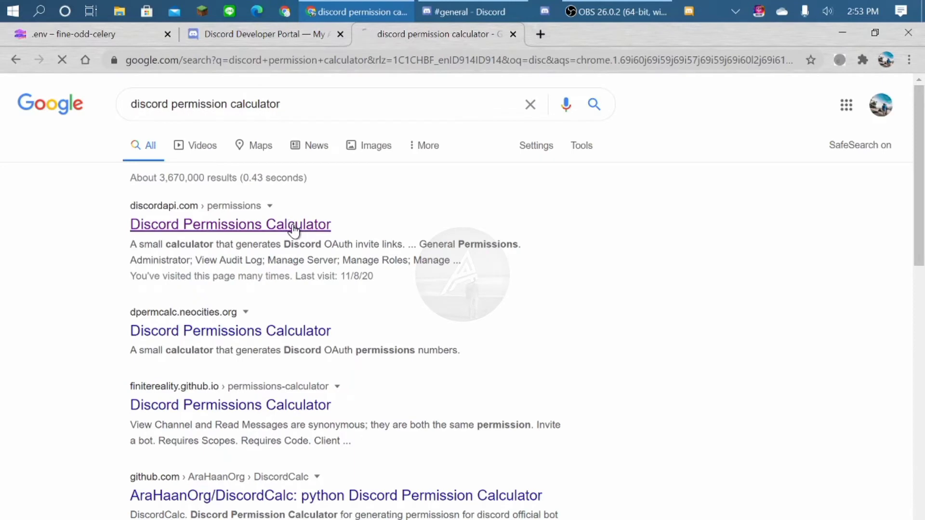
click(230, 225)
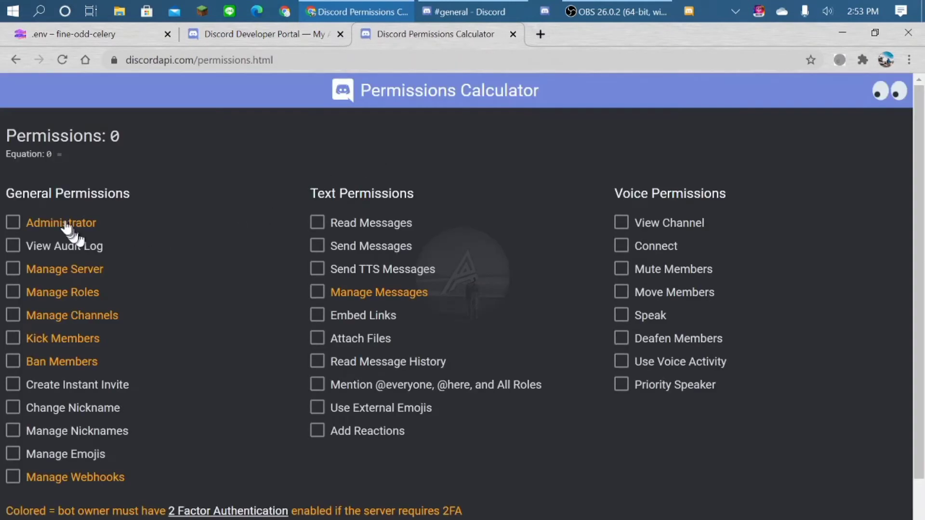
click(13, 223)
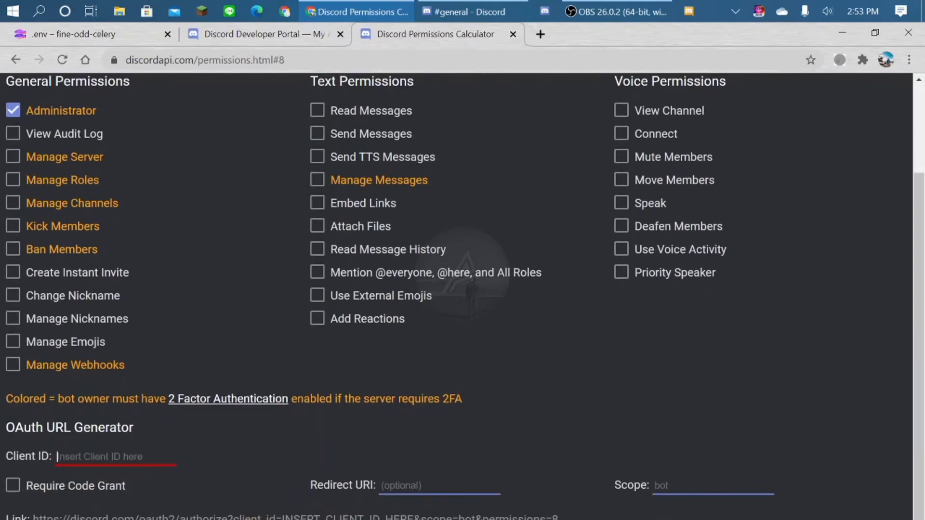
text(775266519688413194)
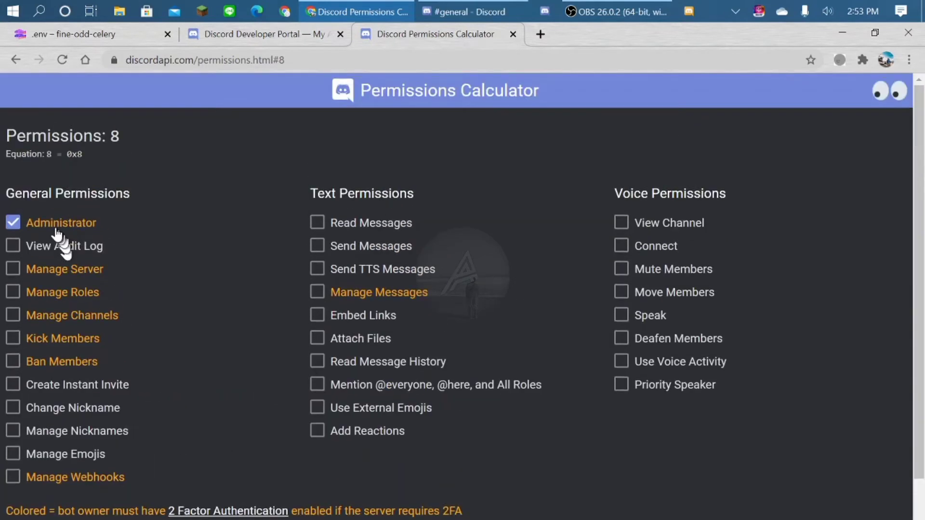
click(13, 222)
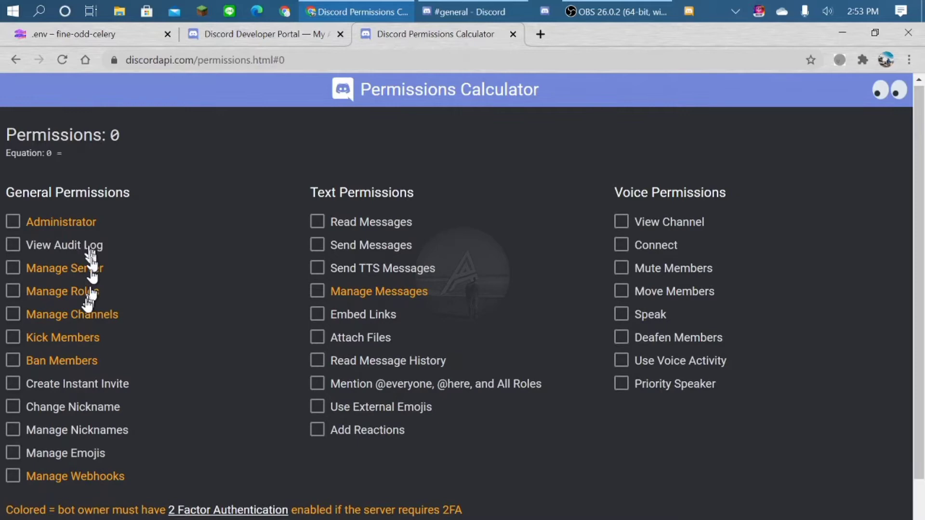
scroll(down, 3)
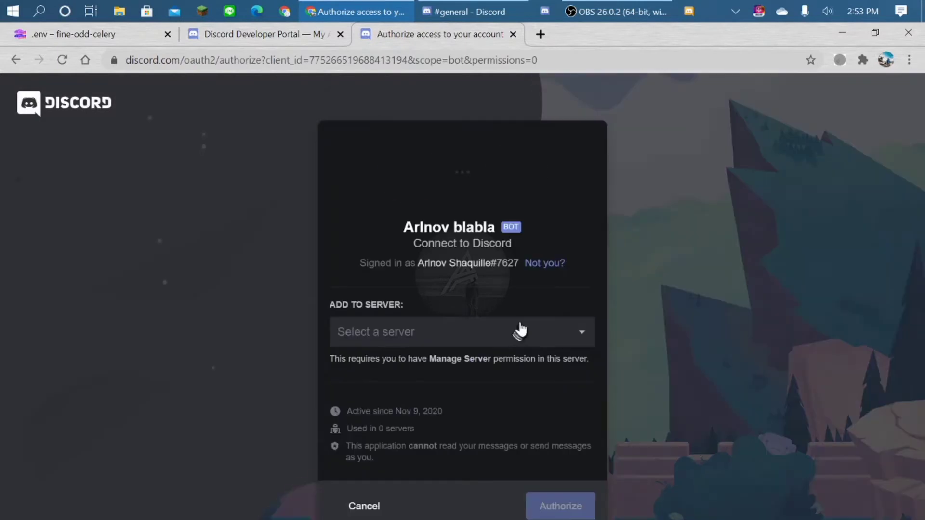
Step: Authorize the bot into Youtube Test Server, pass the reCAPTCHA and switch to Discord
click(461, 331)
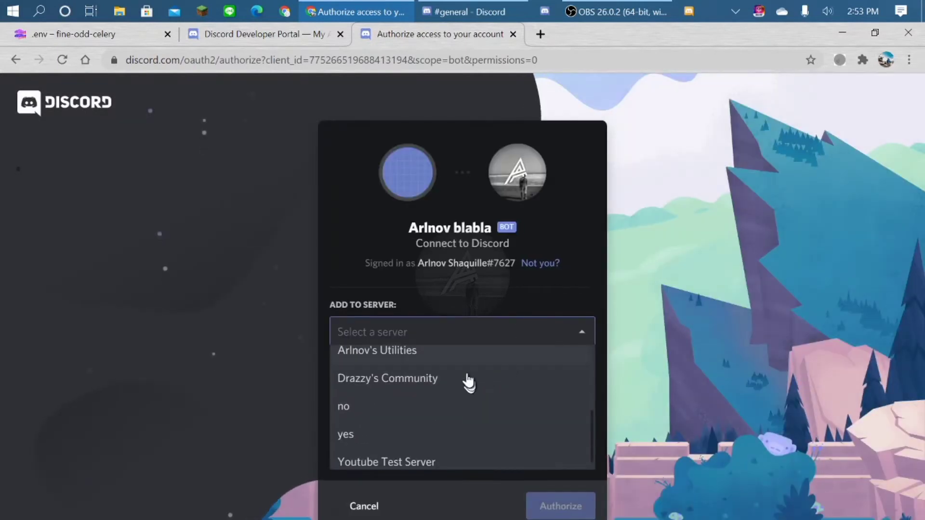
click(385, 461)
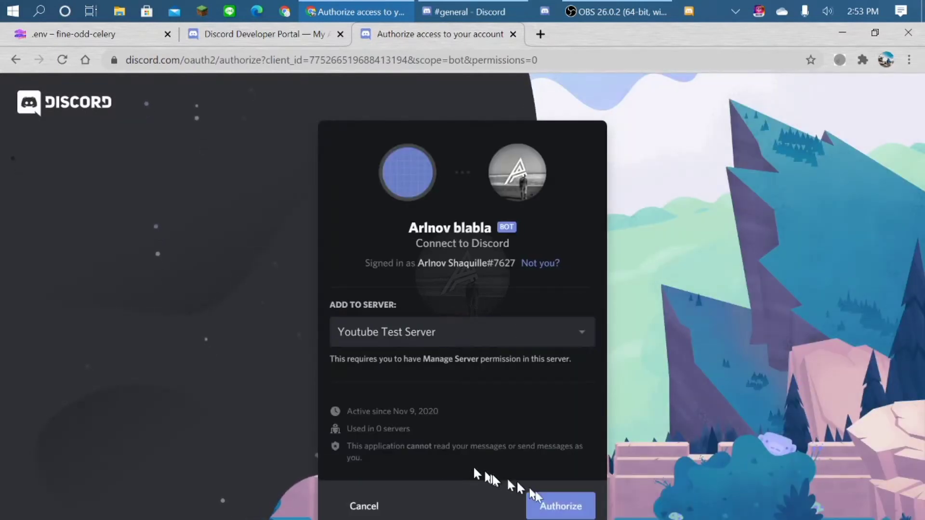
click(559, 506)
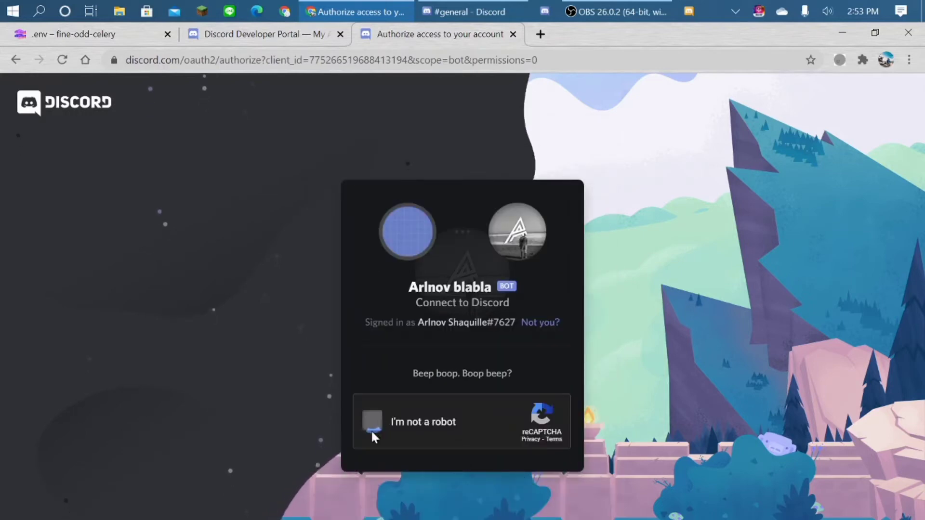
click(372, 422)
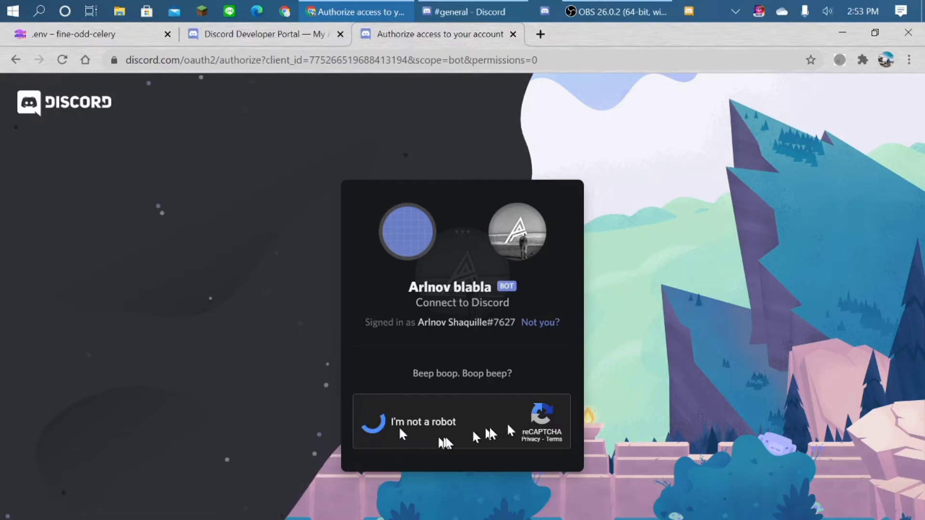
click(374, 422)
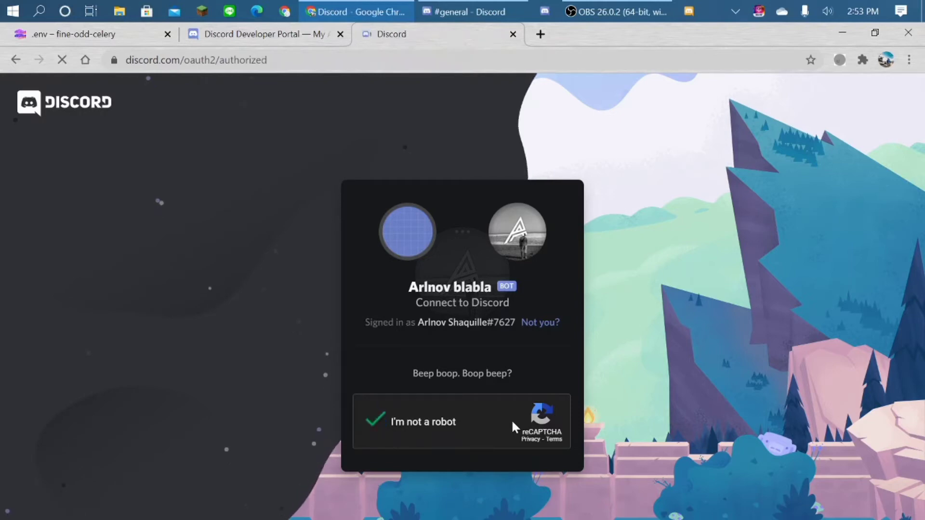
click(375, 422)
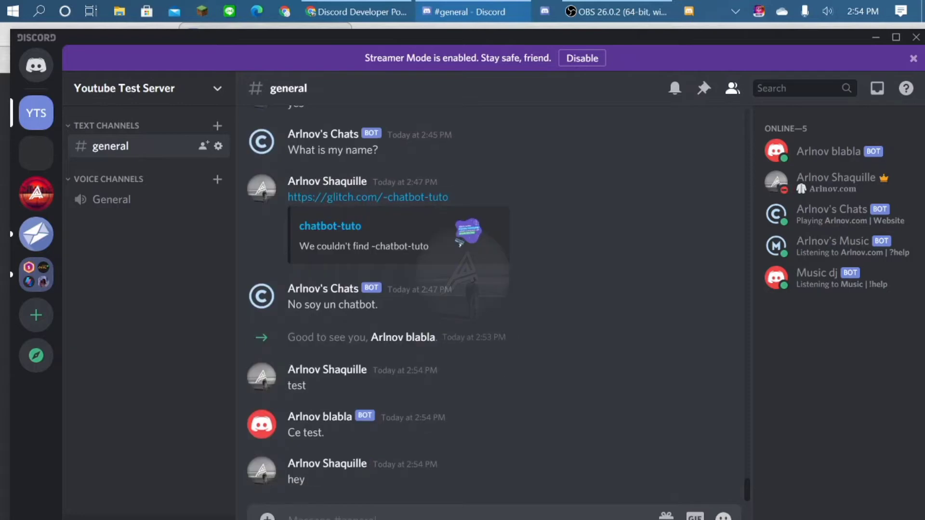
Step: Watch Arlnov blabla reply to test messages in #general
scroll(down, 3)
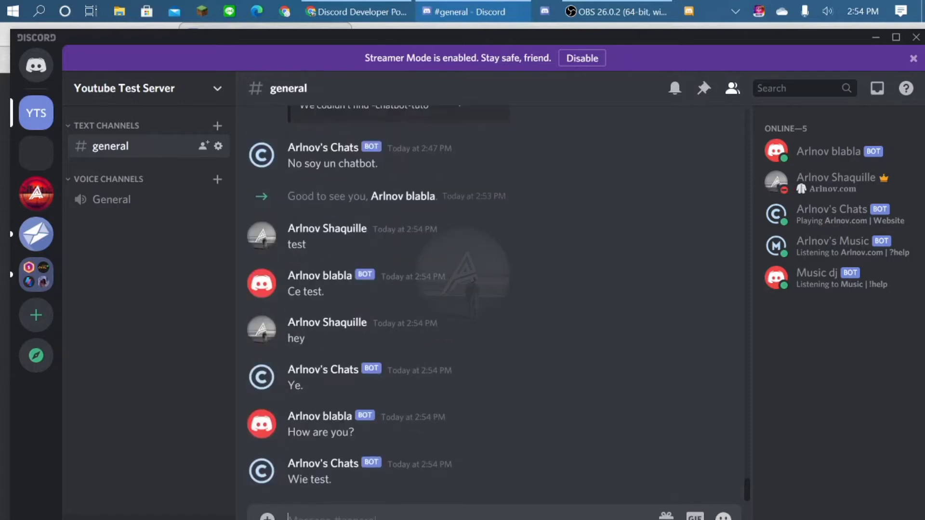
mouse_move(369, 449)
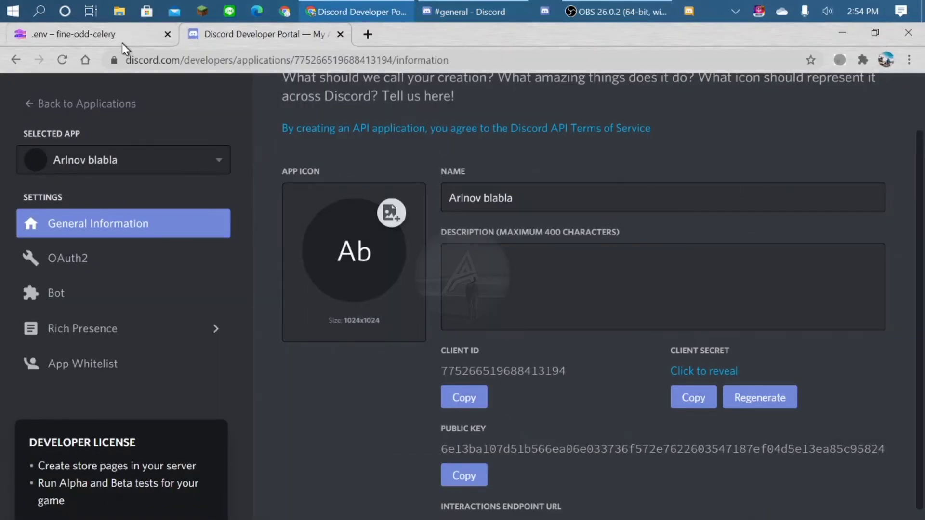
click(472, 11)
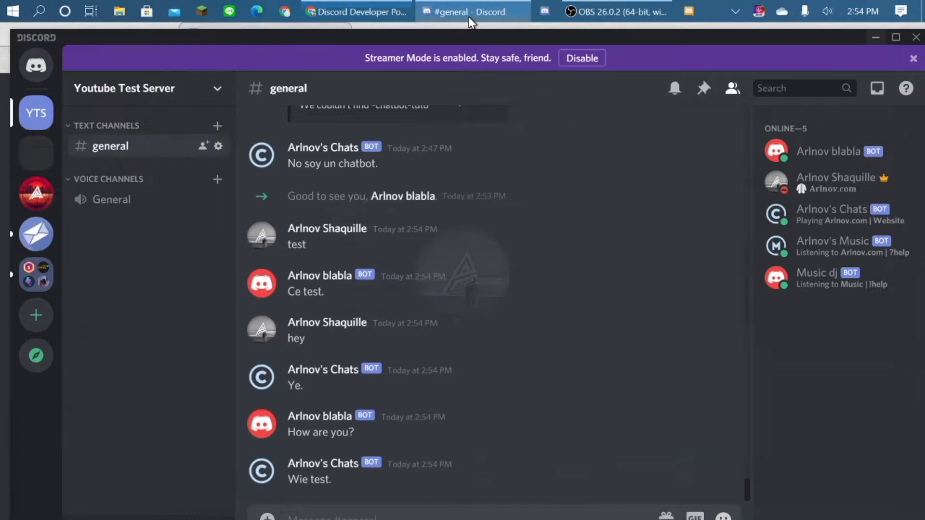
mouse_move(217, 125)
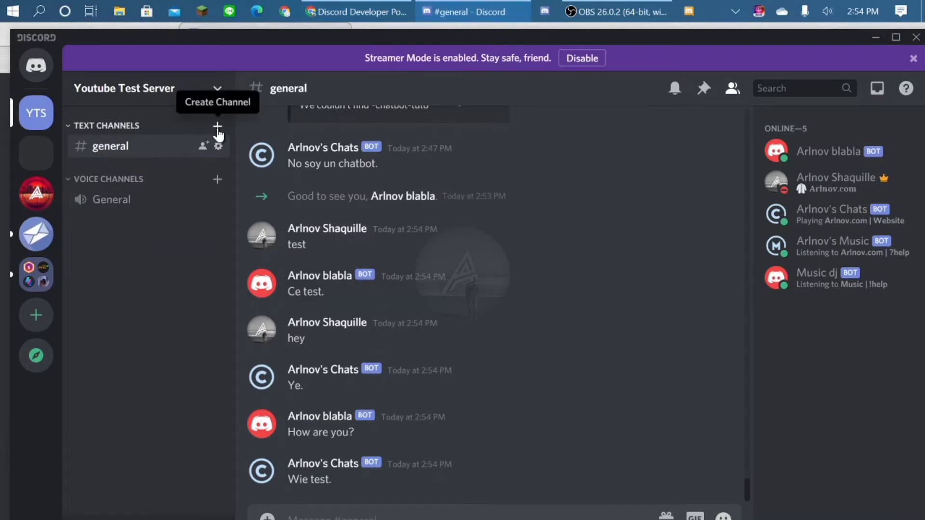
Step: Create a new text channel named rules in Youtube Test Server
click(217, 126)
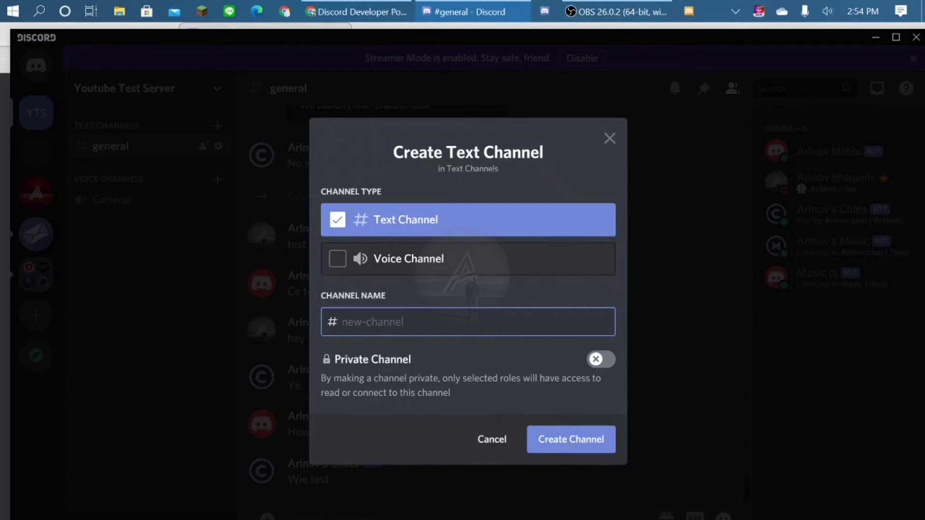
click(468, 322)
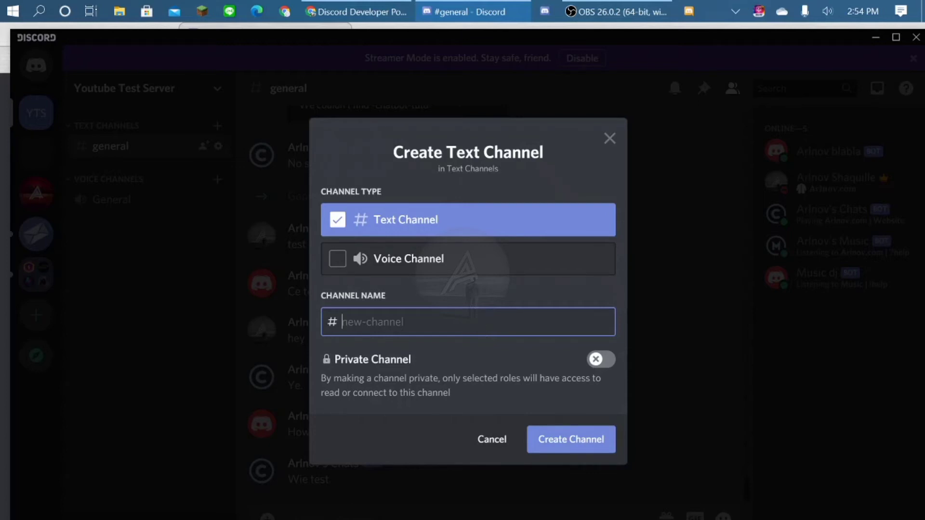
text(rules)
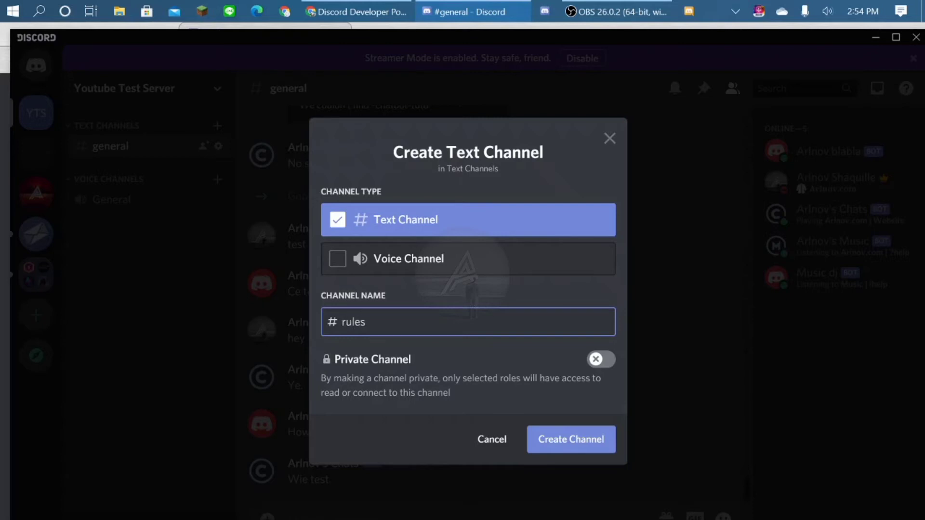
click(570, 440)
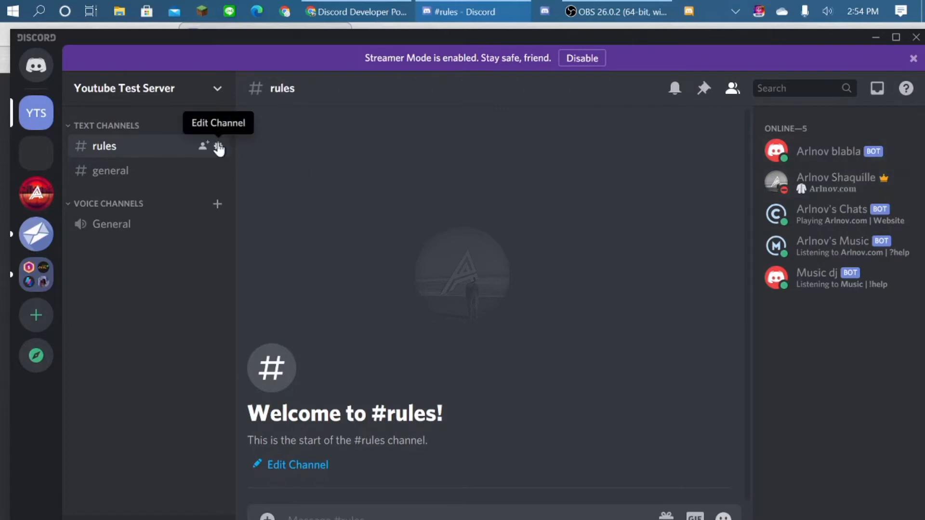
Step: Deny the bot read and send access in the #rules channel's permission settings
click(217, 145)
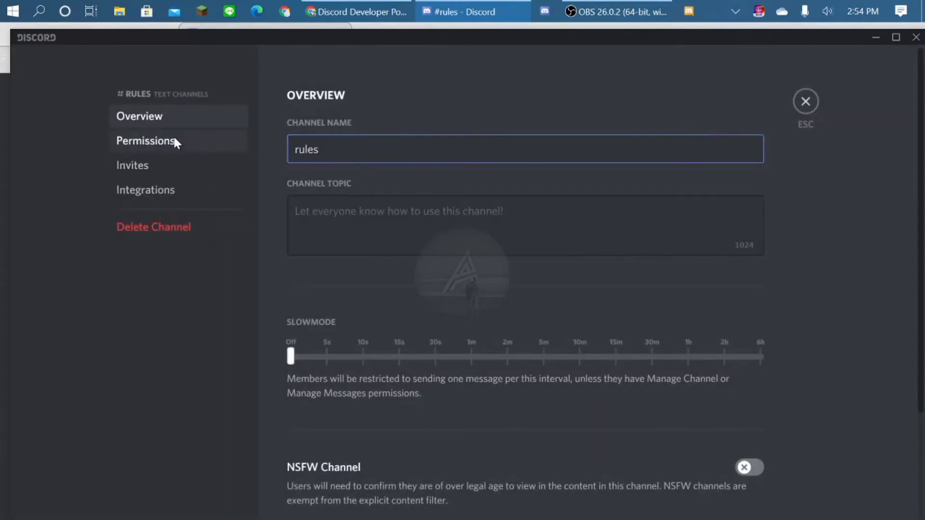
click(145, 140)
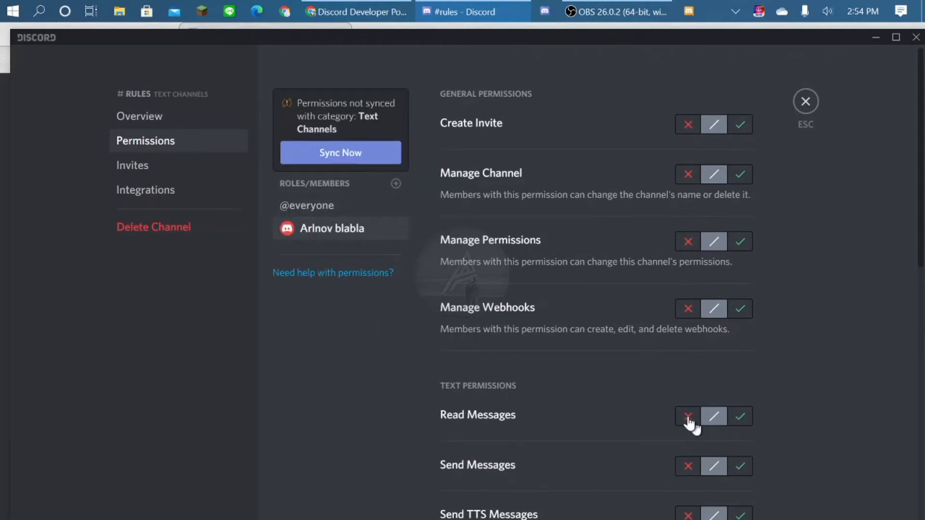
click(687, 417)
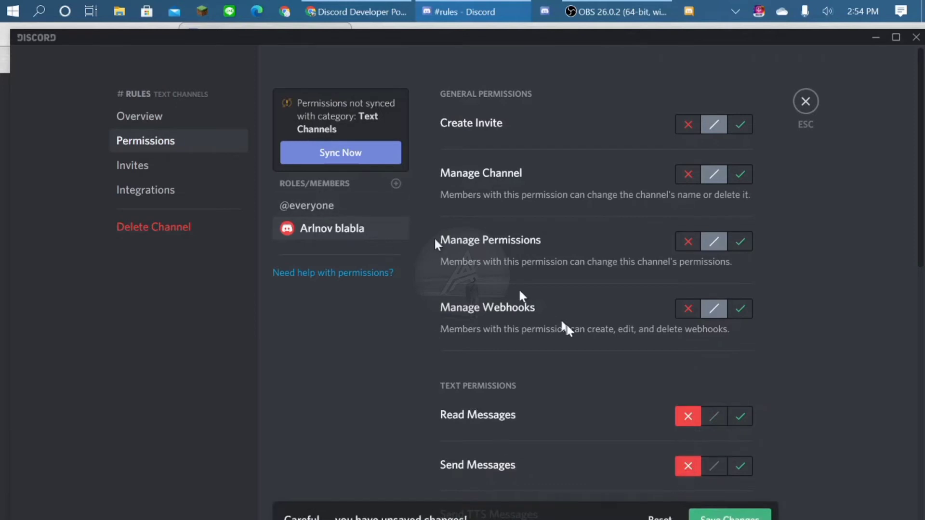
mouse_move(740, 172)
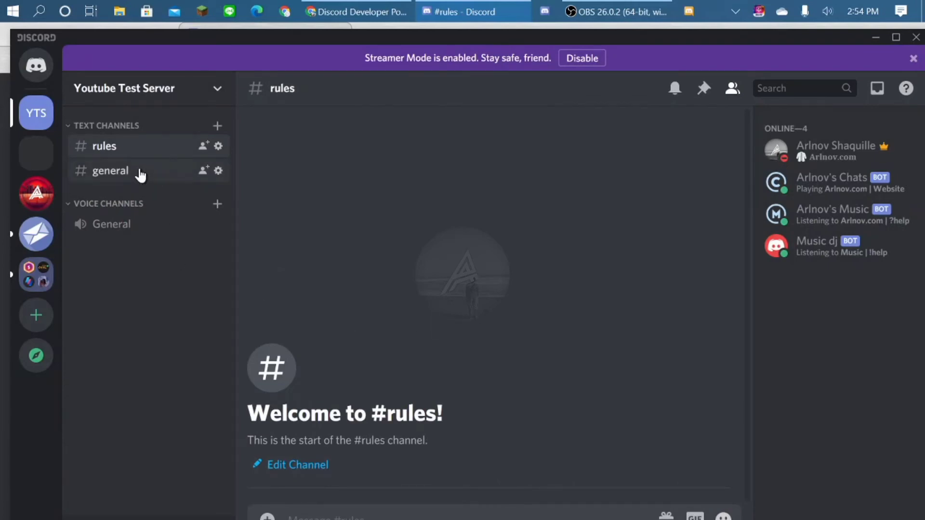
Step: Return to the #general channel, then bring the Glitch project back up in the browser
click(110, 171)
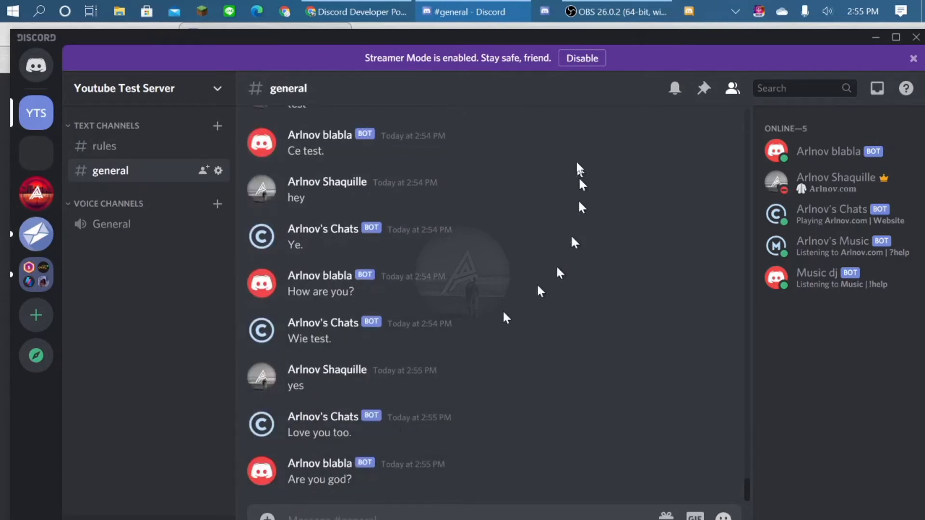
click(353, 12)
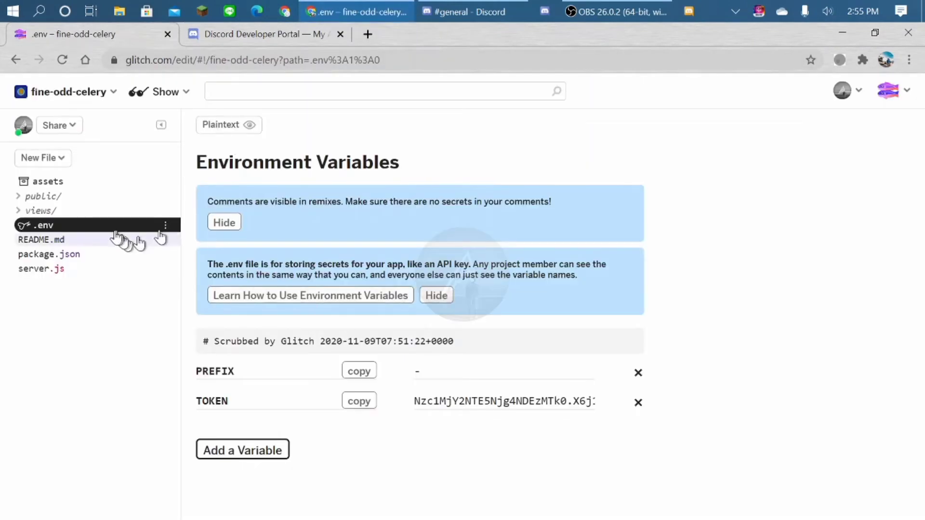
mouse_move(80, 267)
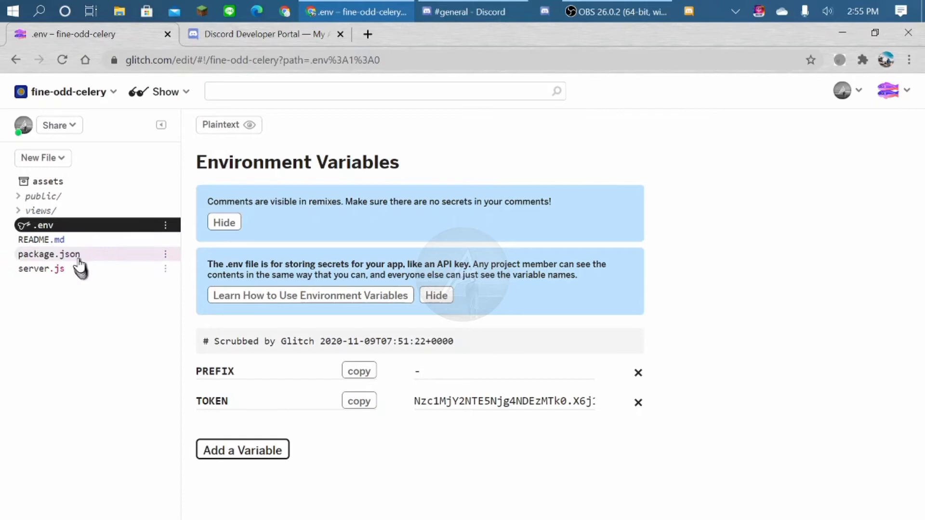
Step: Show the fine-odd-celery README with the note about the bot dying when unused
click(41, 240)
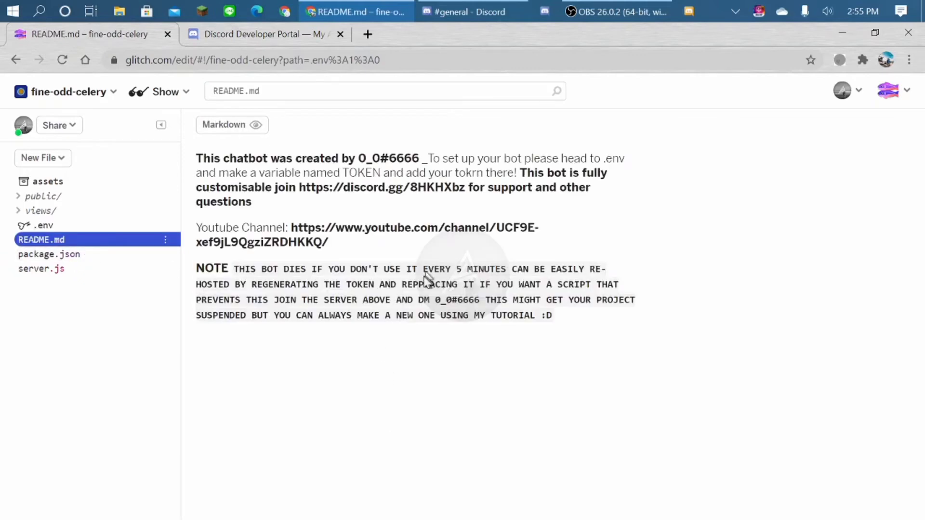
mouse_move(519, 267)
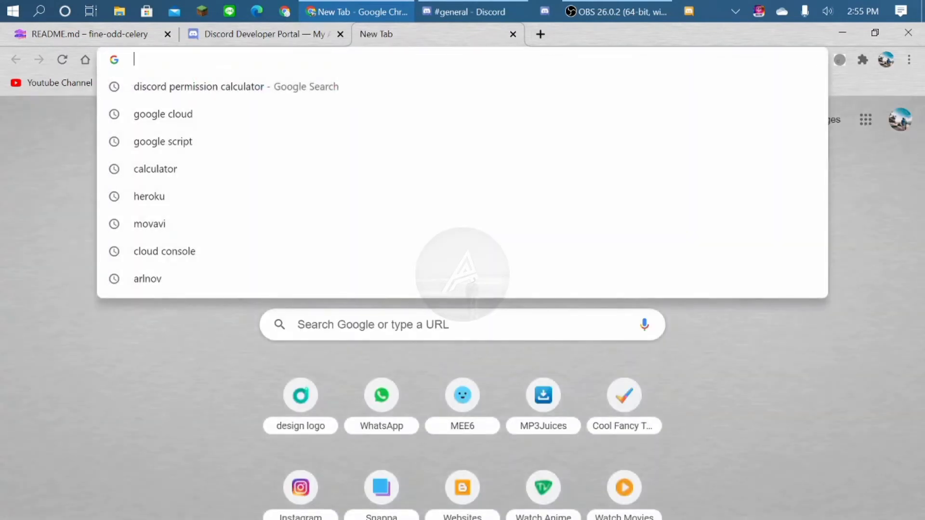
Step: Search Google for 'google script' and reach the Apps Script Getting Started dashboard
text(google script)
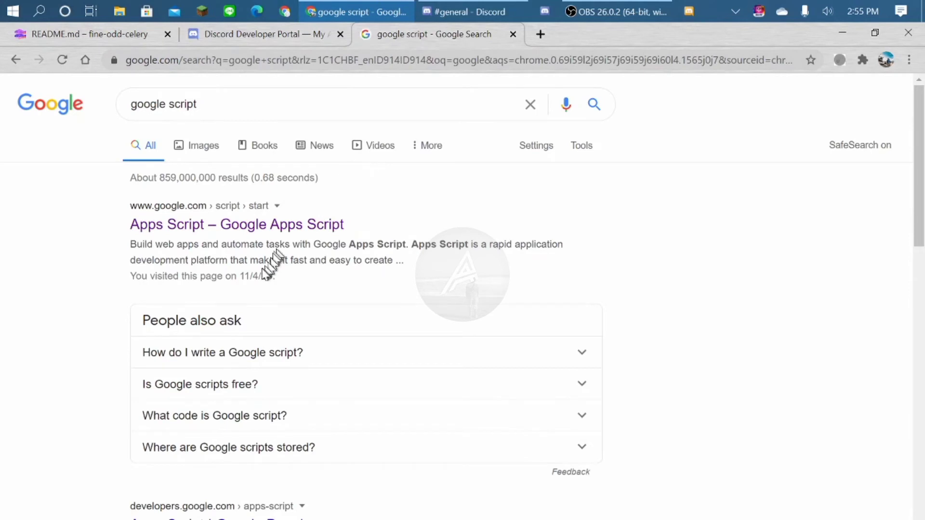
click(237, 224)
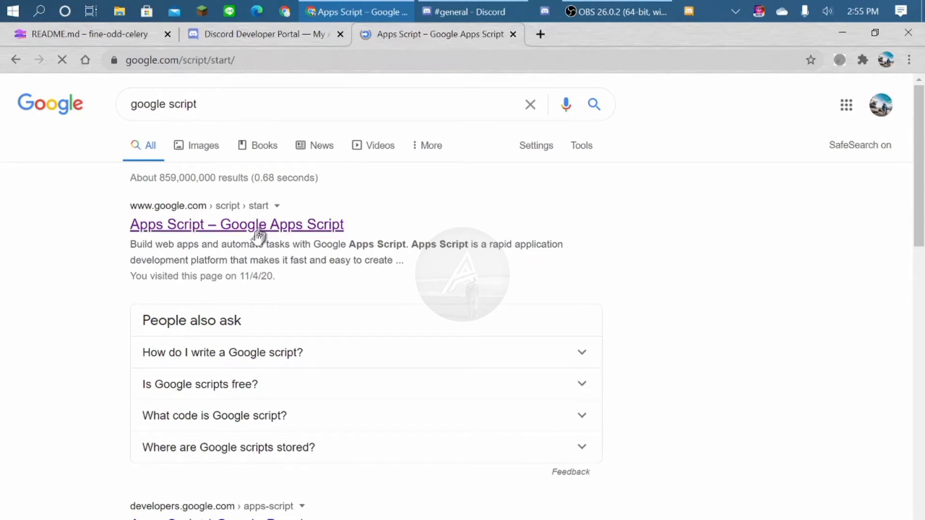
click(237, 225)
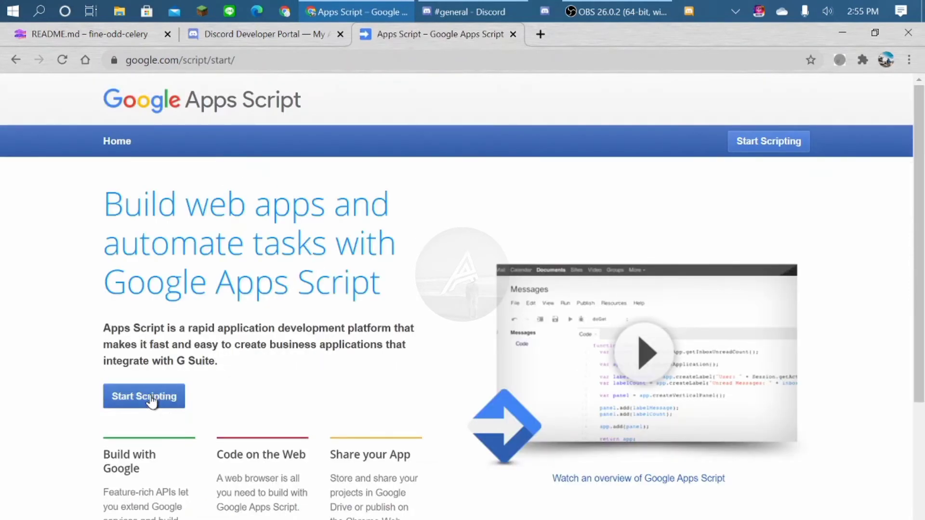
click(144, 396)
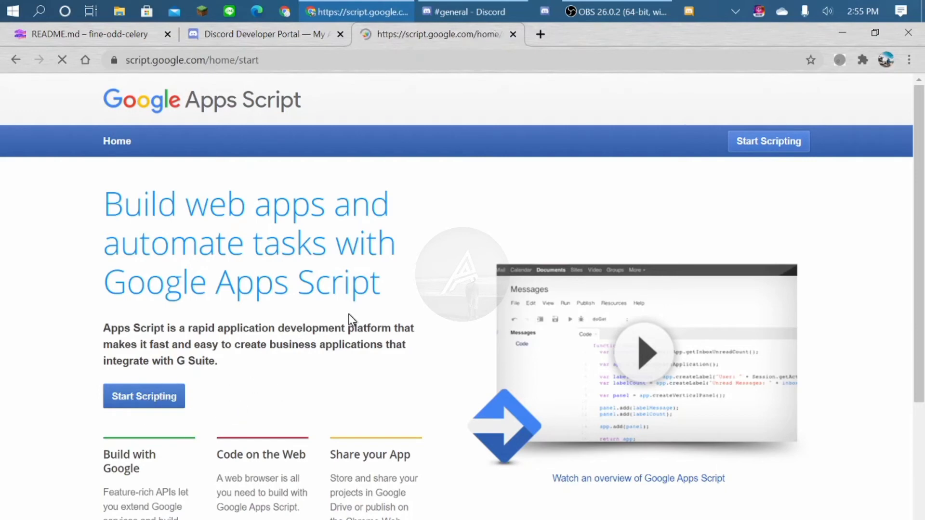
click(768, 141)
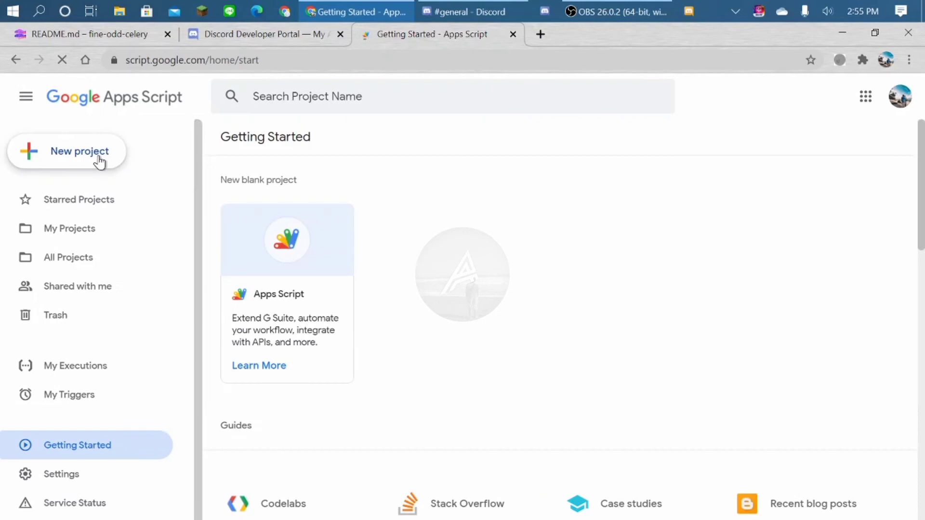
Step: Create a new untitled Apps Script project with an empty myFunction, then switch to Discord
click(66, 151)
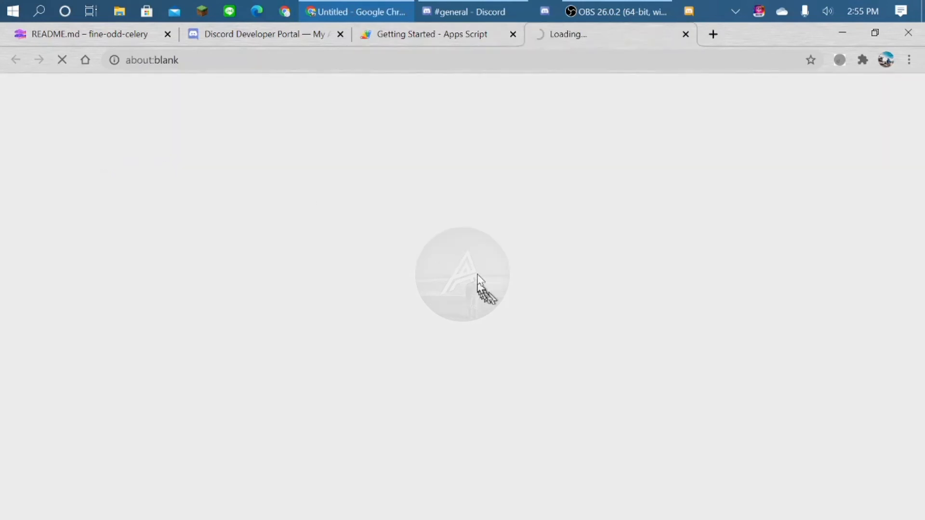
mouse_move(479, 261)
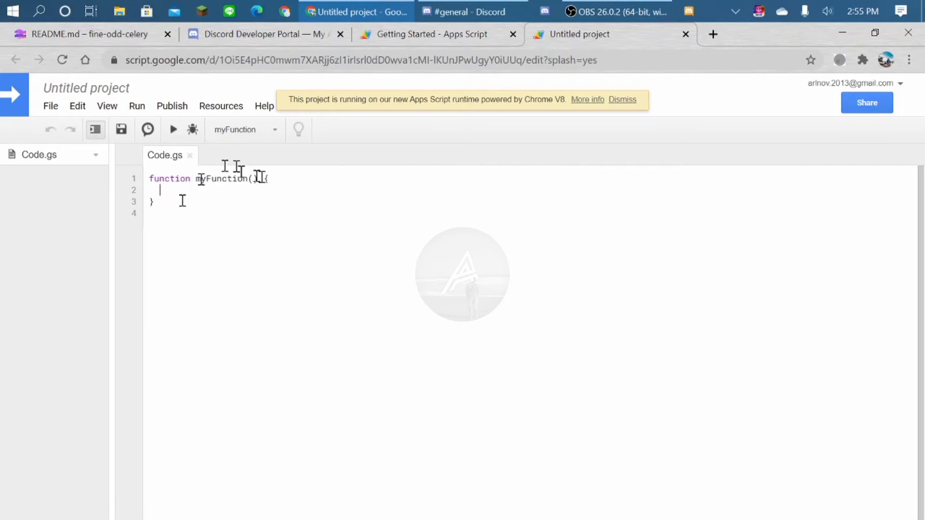
click(472, 11)
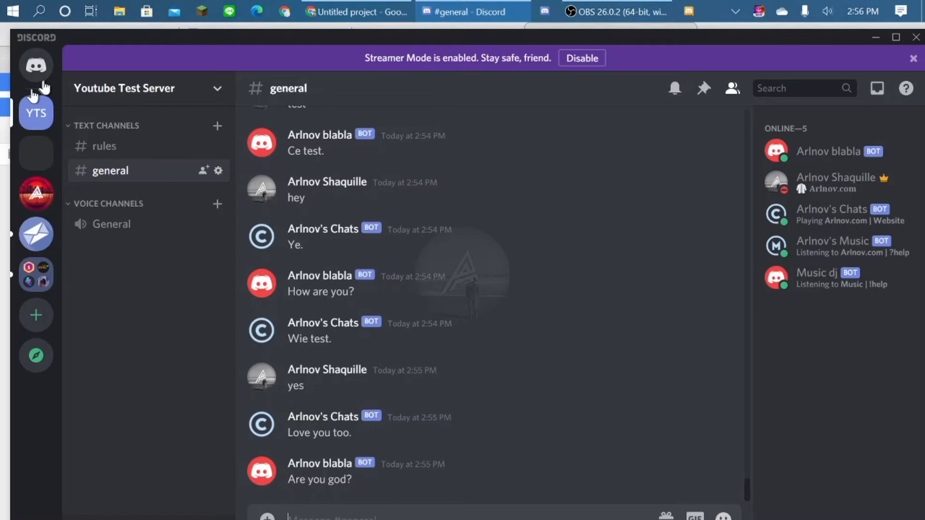
mouse_move(36, 65)
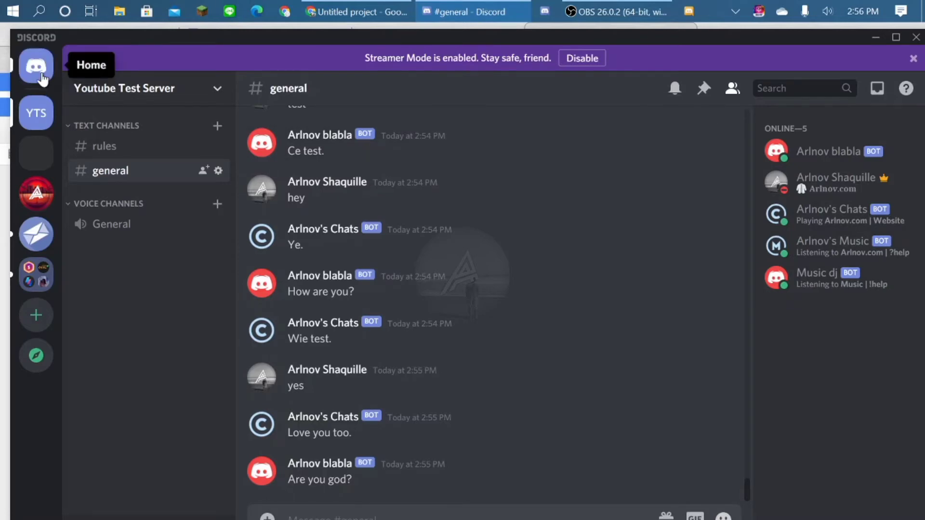
Step: Find the earlier DM and copy its hastebin code link
click(36, 66)
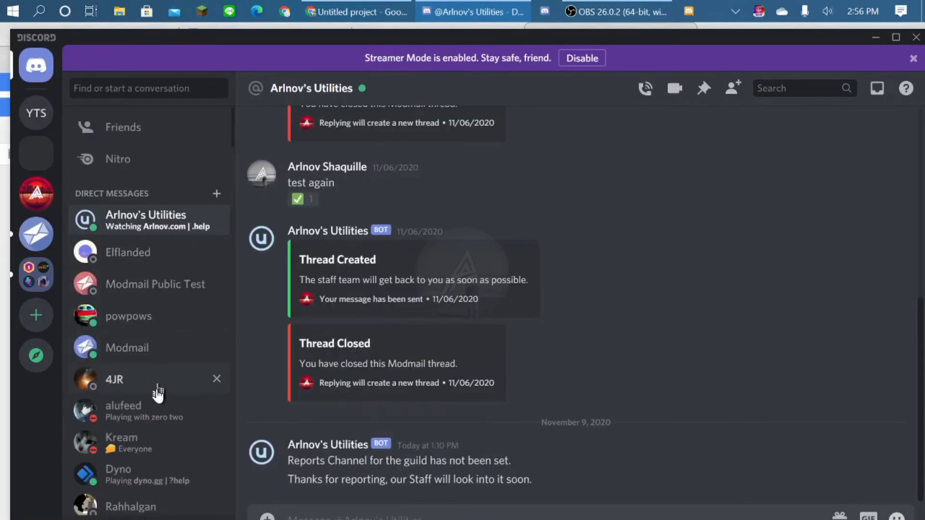
scroll(down, 3)
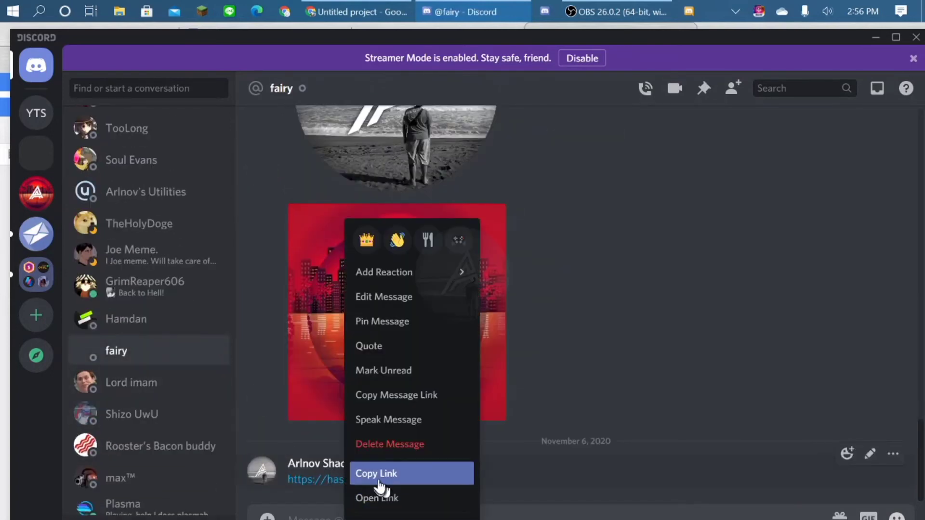
click(356, 12)
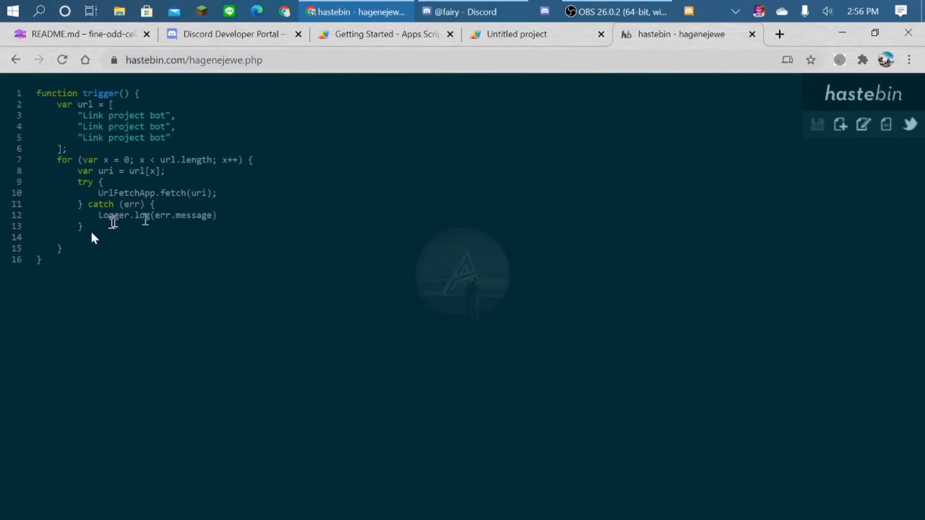
Step: Paste the hastebin trigger() script over the default function in Code.gs
key(ctrl+a)
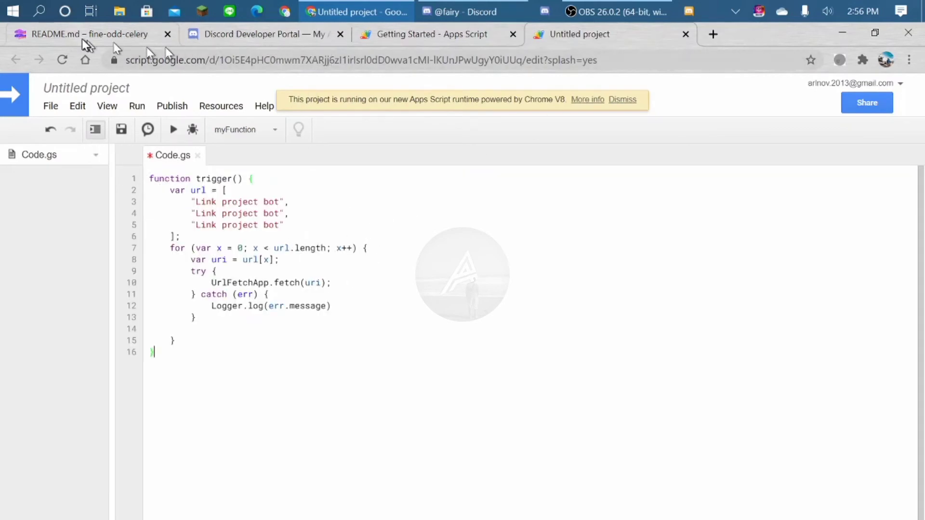
Step: Get the project's live app address from Glitch's Share menu
click(86, 34)
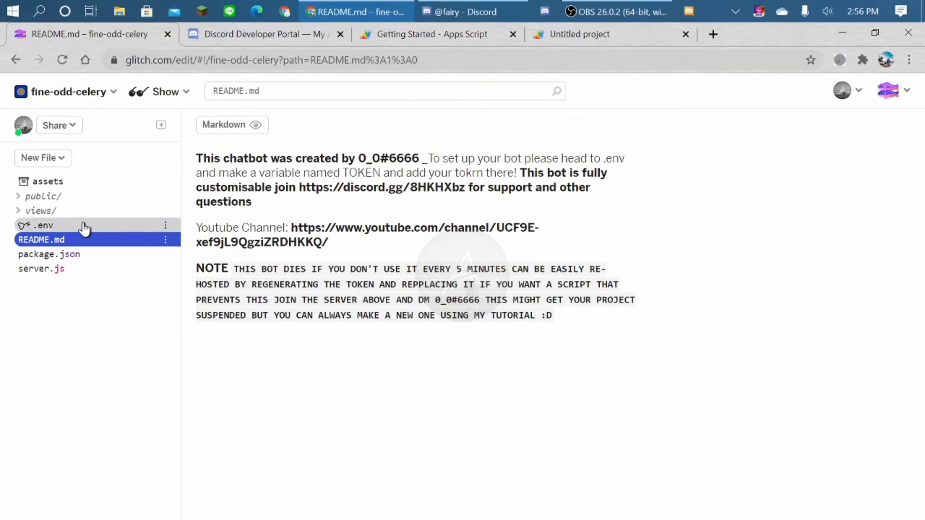
click(44, 225)
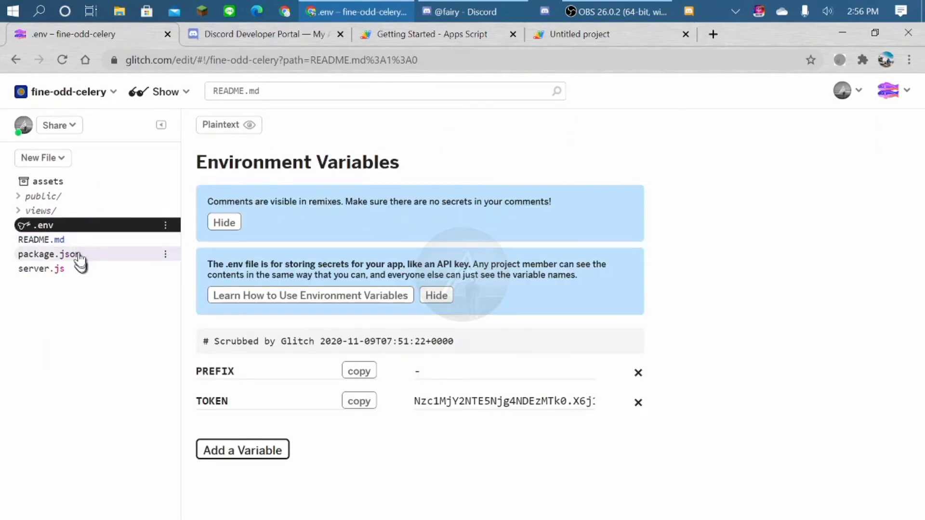
click(55, 125)
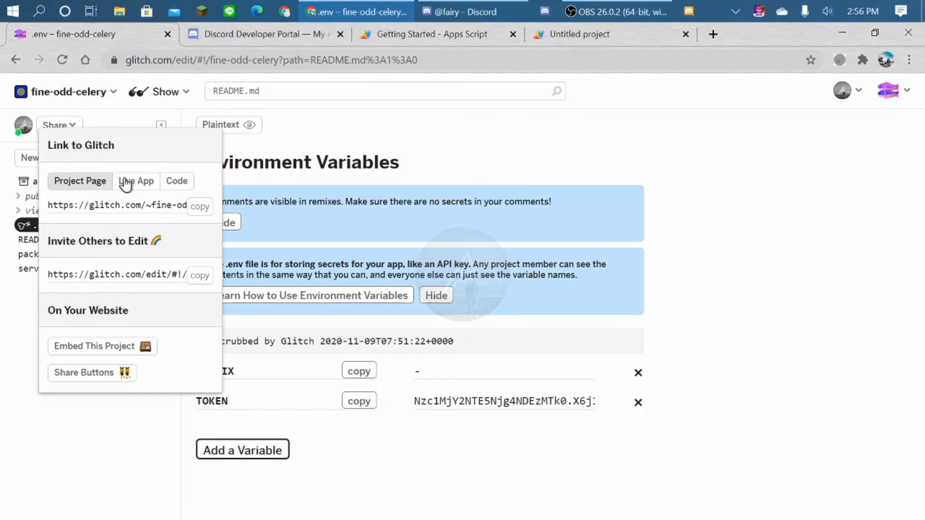
click(136, 181)
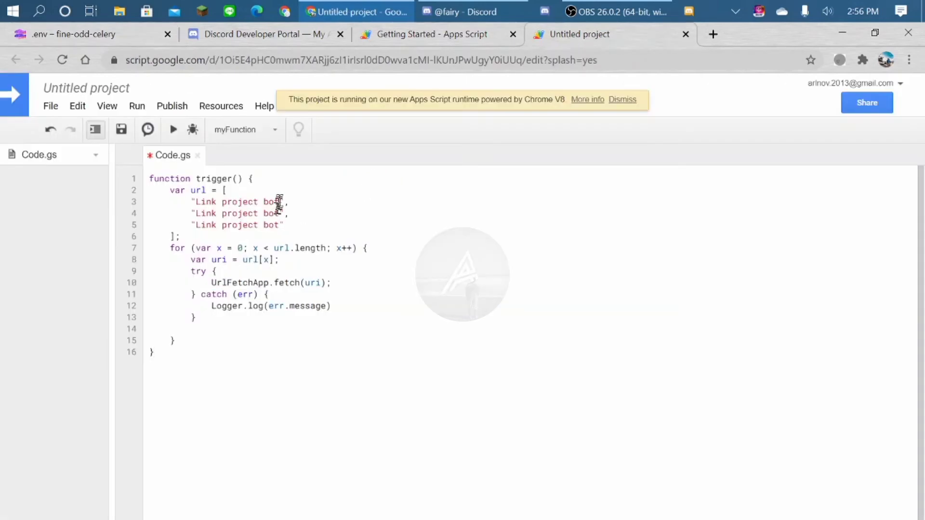
double_click(236, 202)
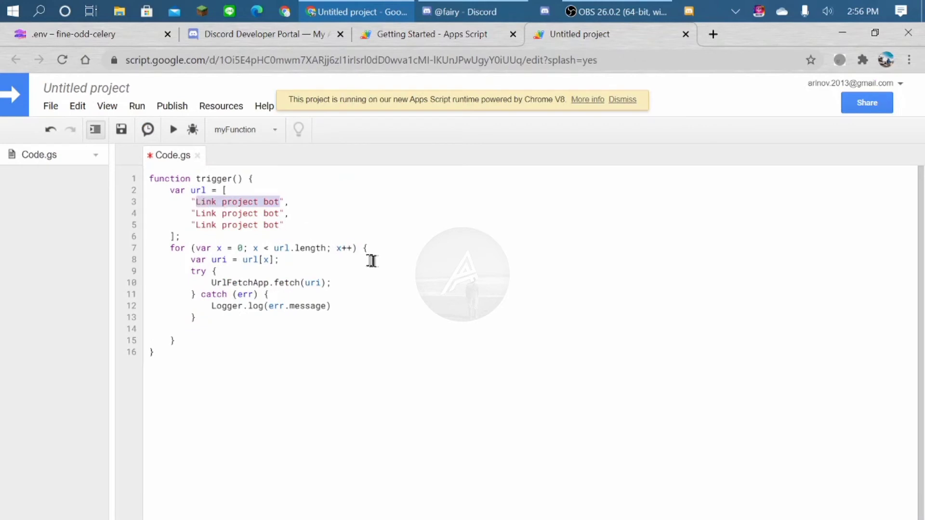
text(https://fine-odd-celery.glitch.me",)
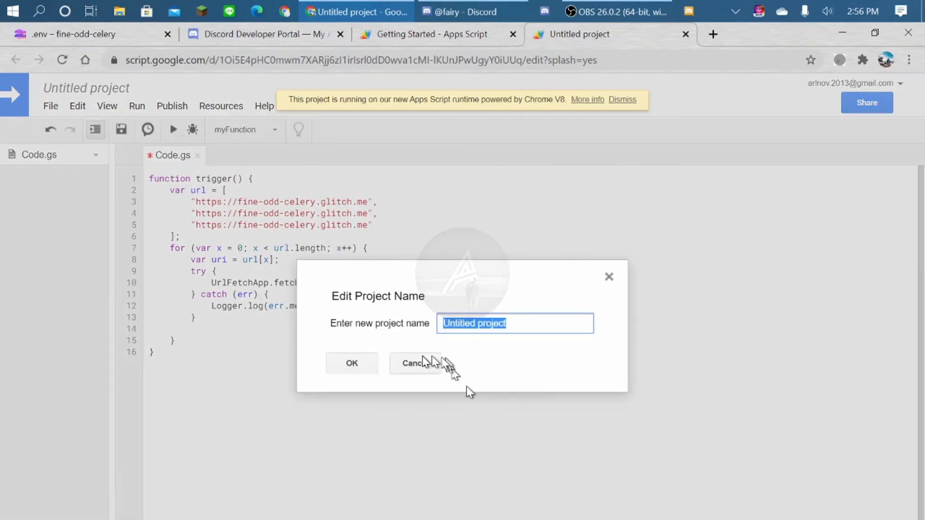
Step: Name the script project 'Saved Chatbot' and confirm
text(Saved Chat)
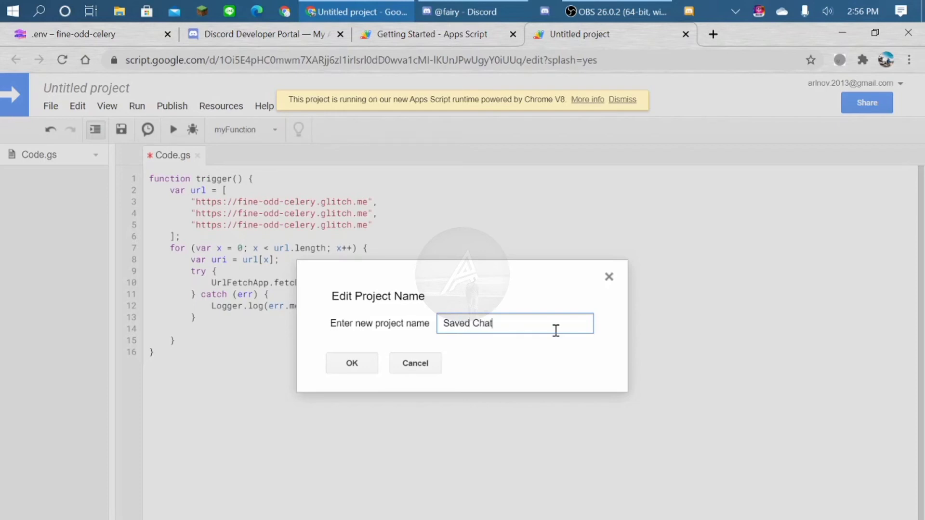
click(351, 364)
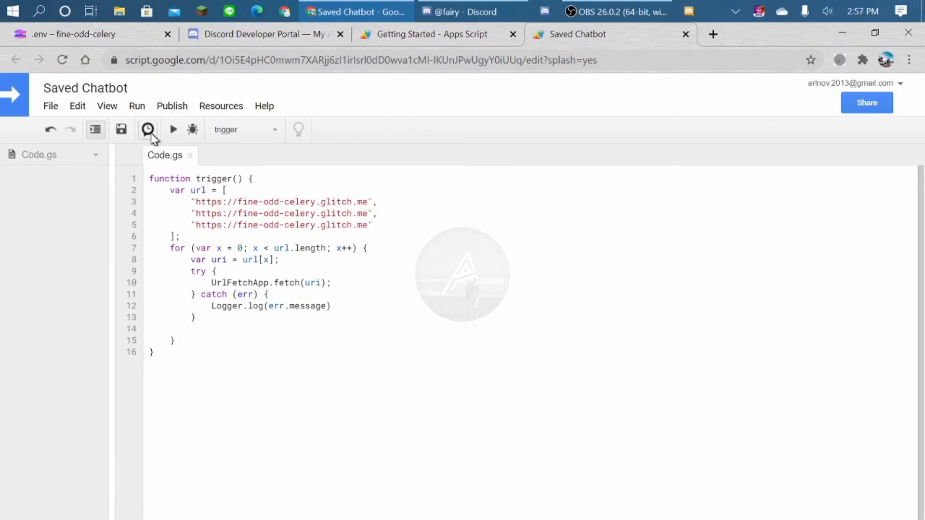
click(148, 129)
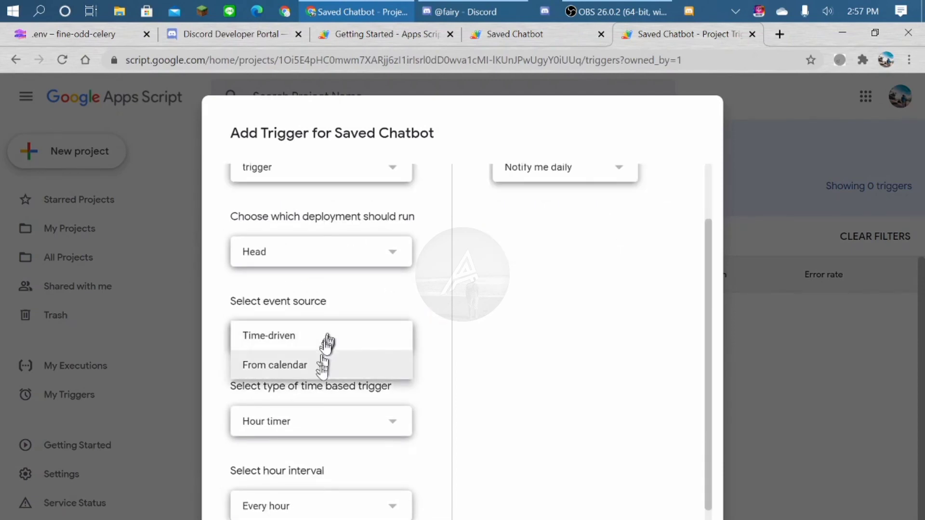
Step: Save a time-driven Minutes-timer trigger that runs every 5 minutes
click(269, 336)
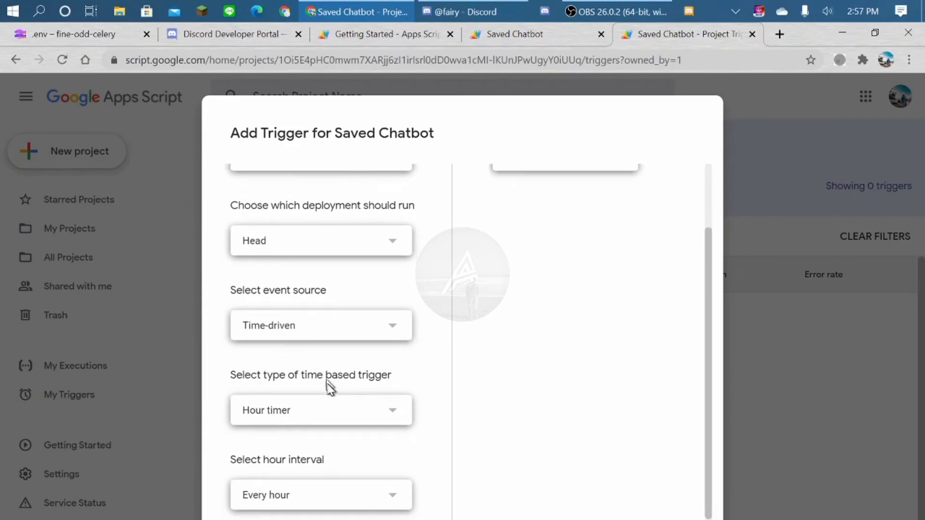
click(320, 325)
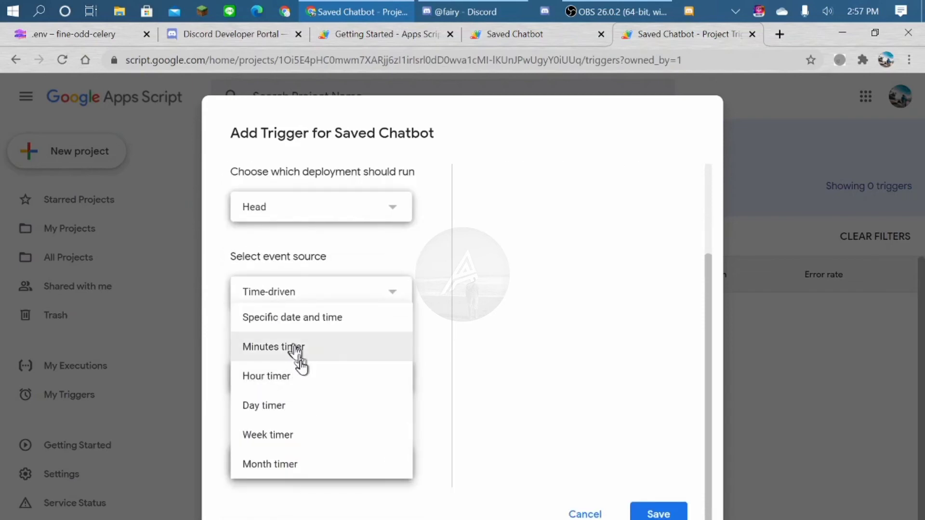
click(273, 346)
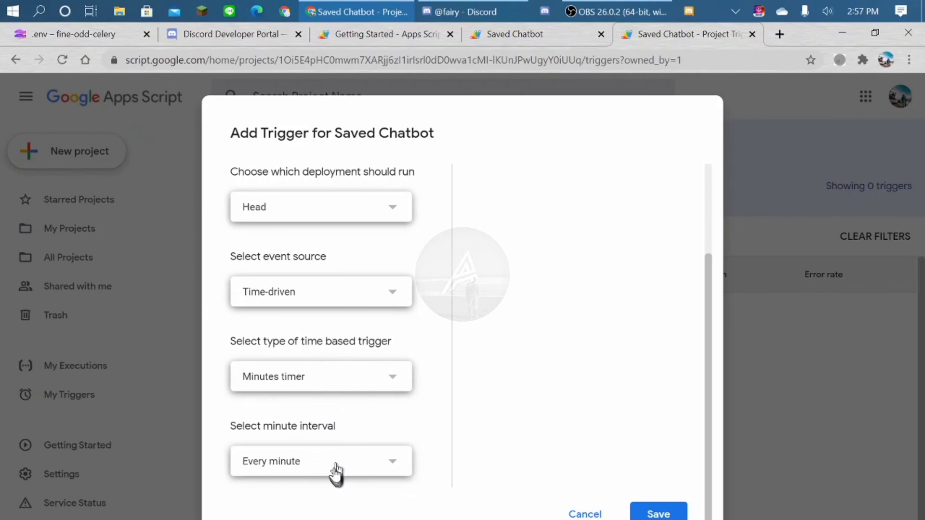
click(320, 462)
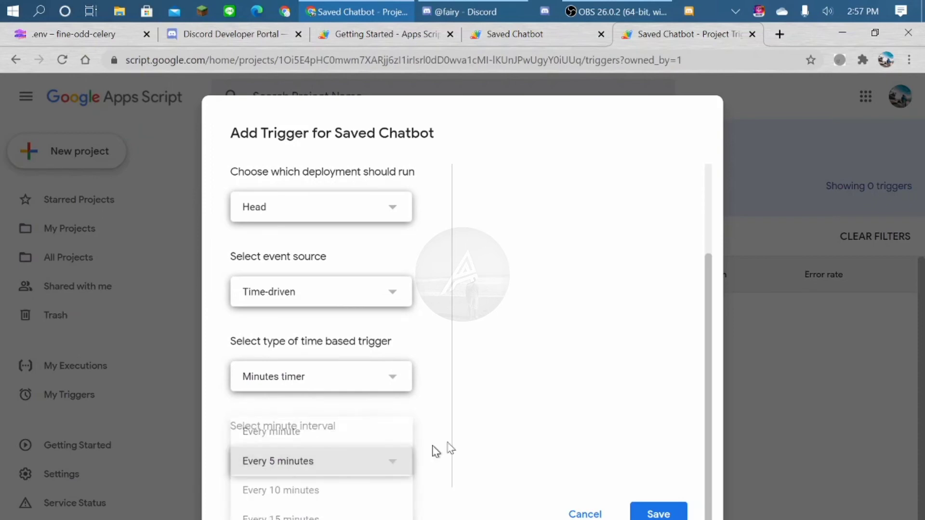
click(277, 460)
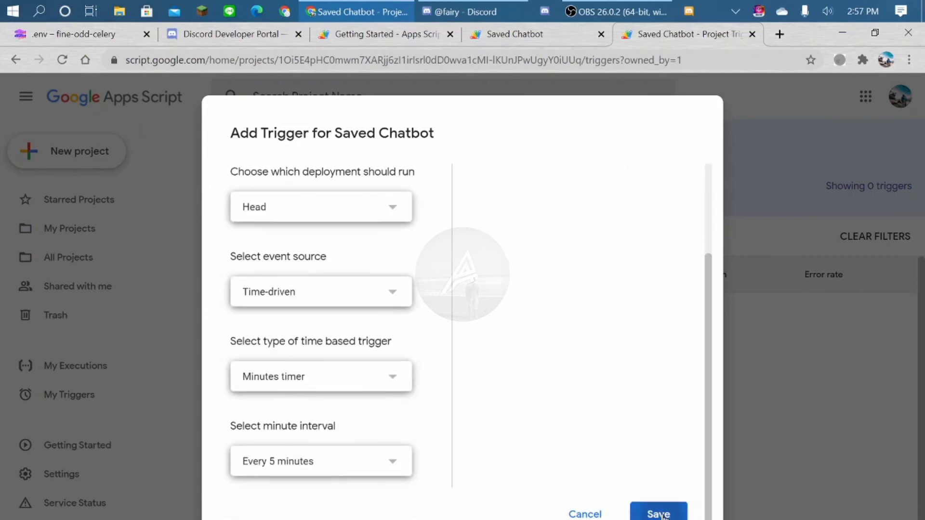
click(658, 514)
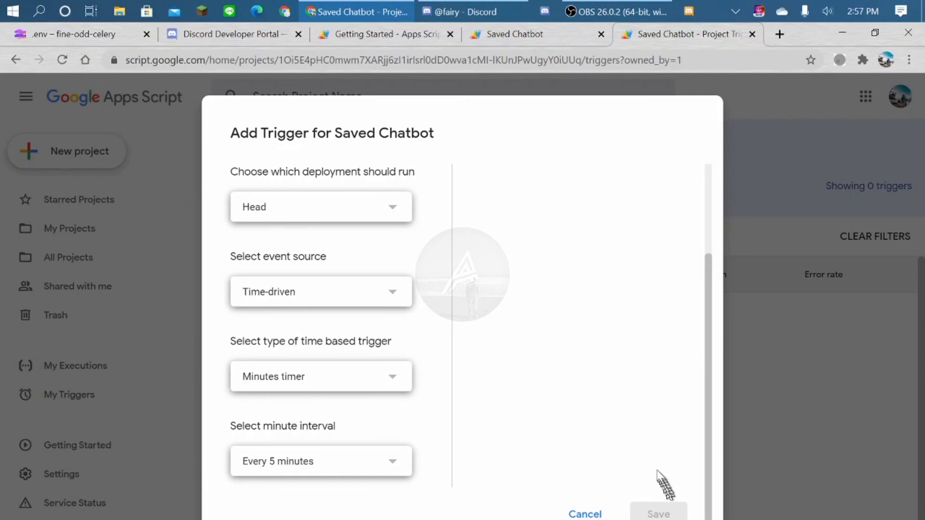
click(658, 511)
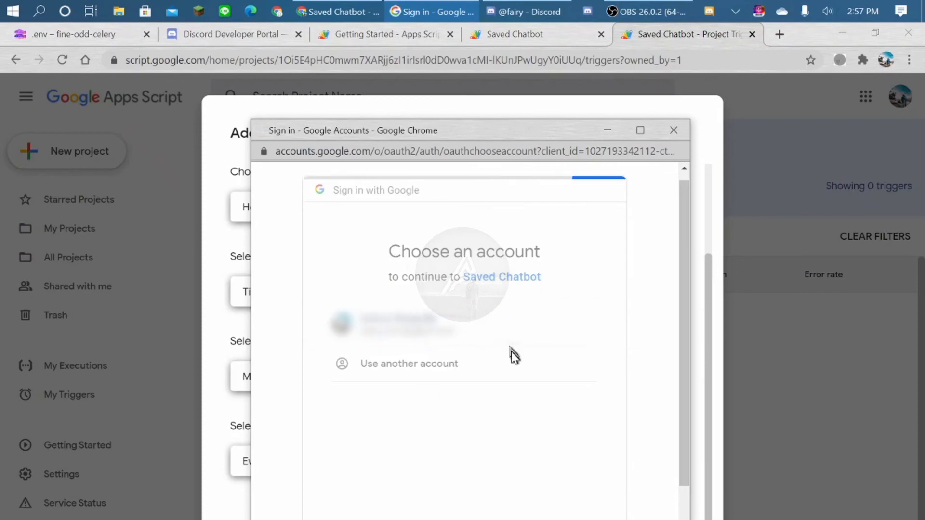
Step: Sign in, get past the unverified-app warning and allow Saved Chatbot account access
click(406, 324)
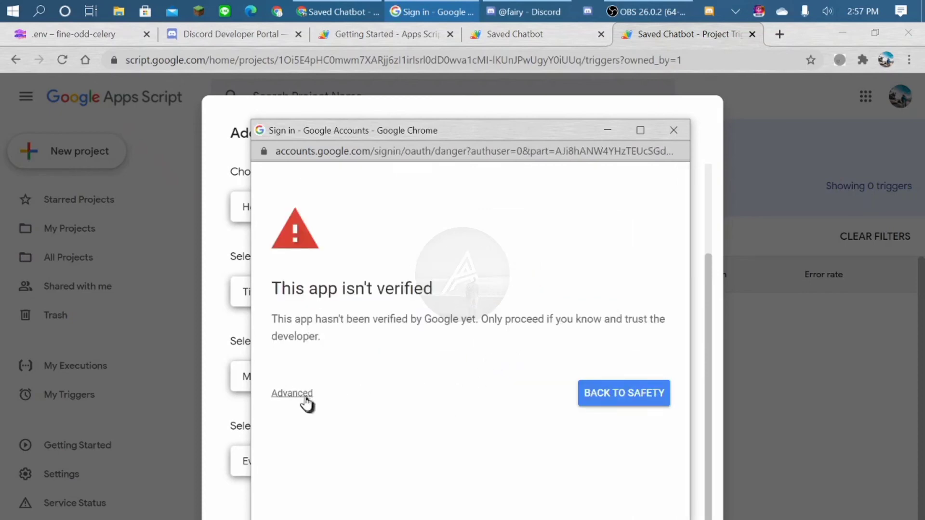
click(291, 393)
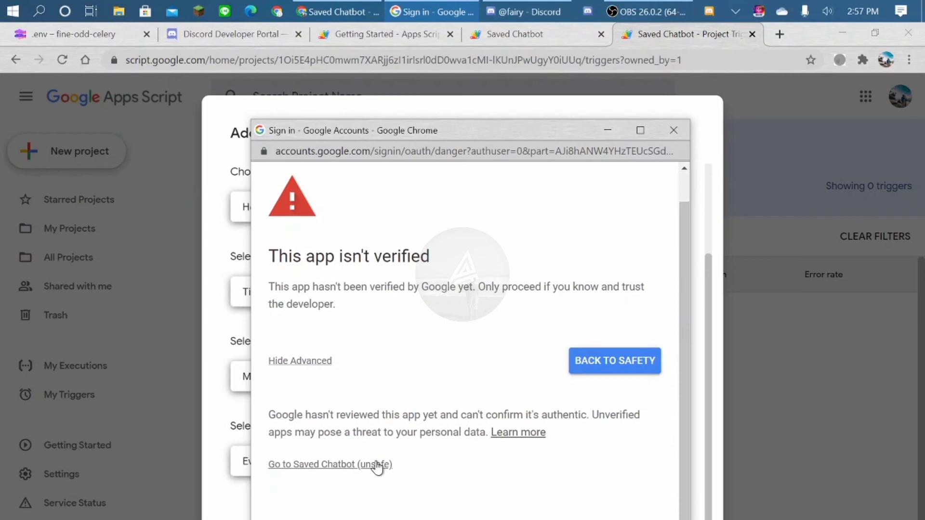
click(330, 465)
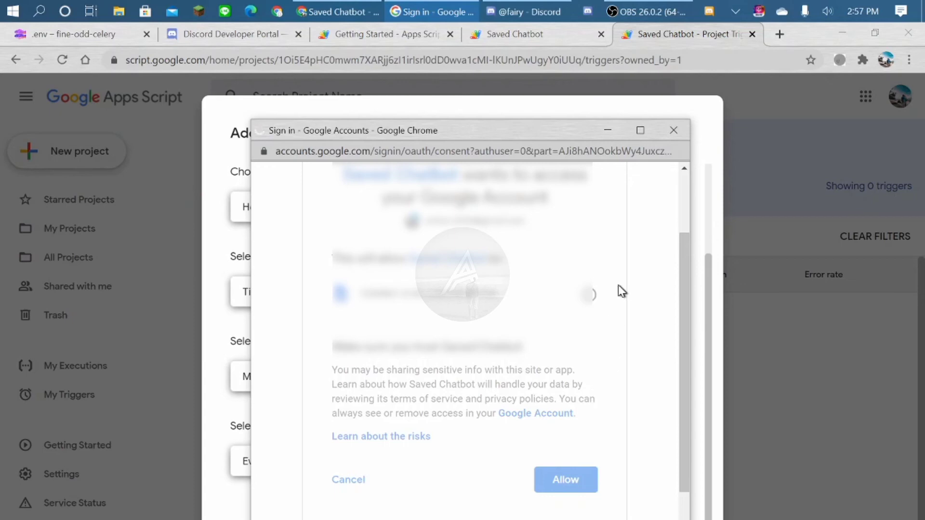
click(564, 480)
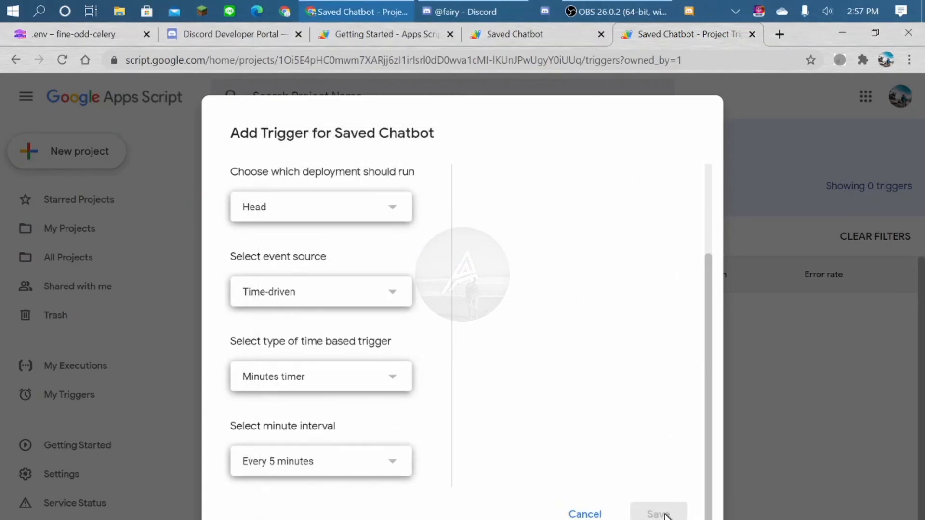
mouse_move(687, 379)
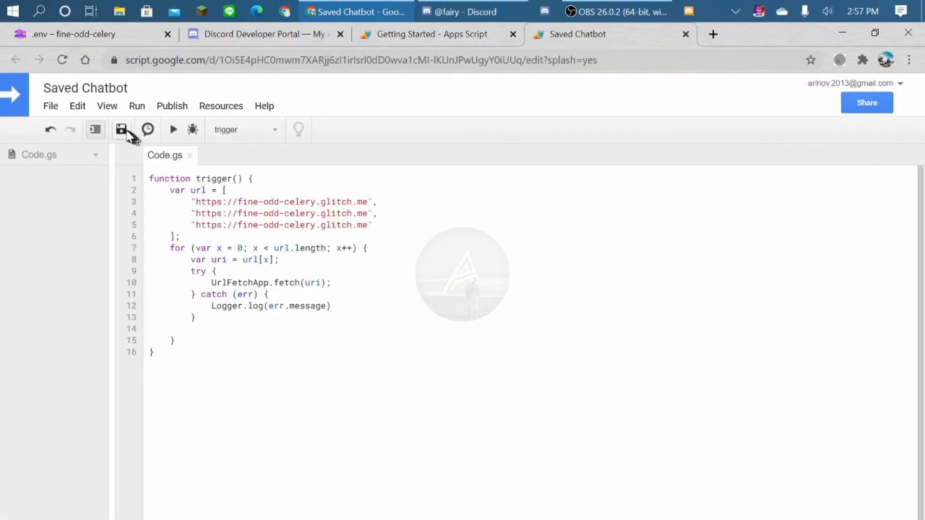
Step: Save Code.gs, run the trigger function, and switch over to Discord
click(122, 130)
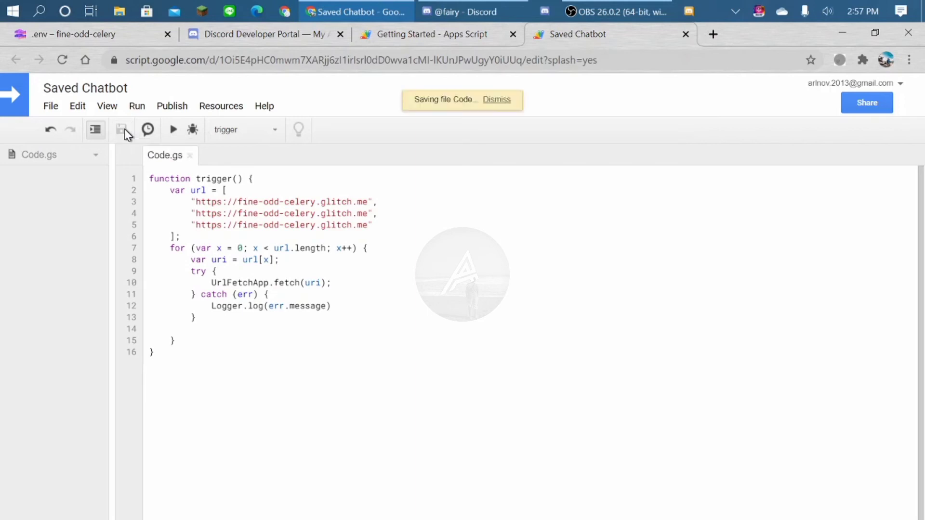
click(172, 129)
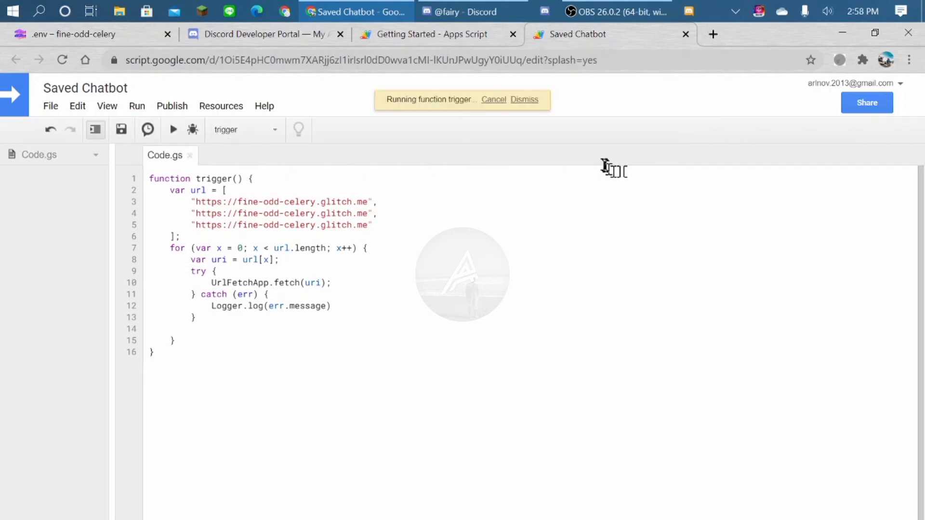
click(472, 11)
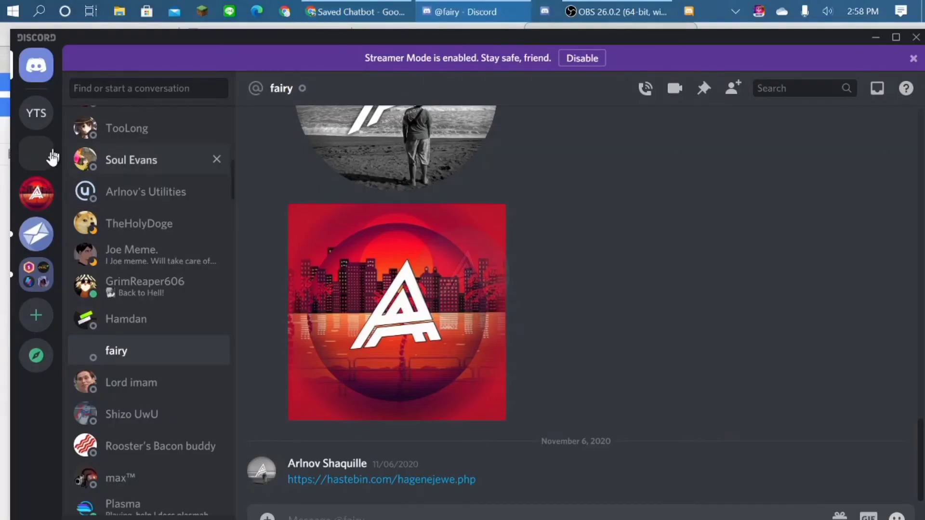
Step: View Youtube Test Server's #general and its online bots in the member list
click(36, 113)
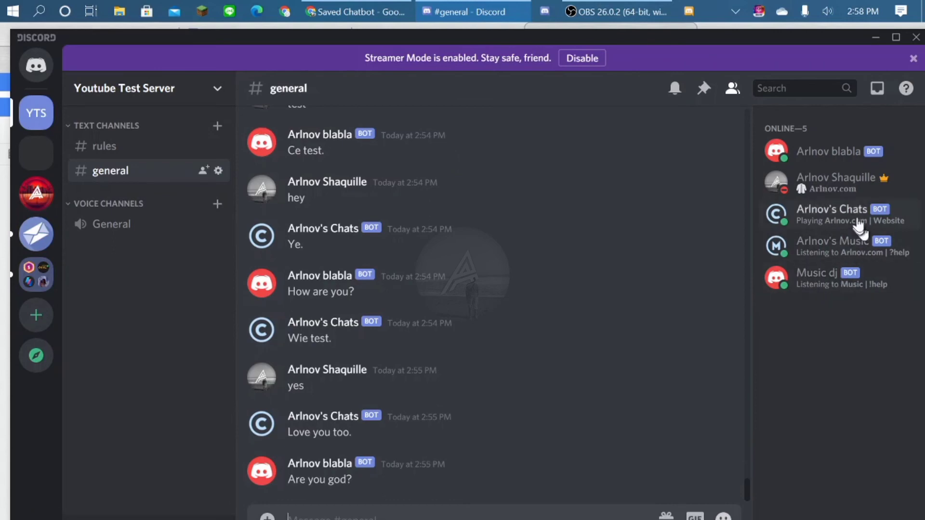
mouse_move(823, 180)
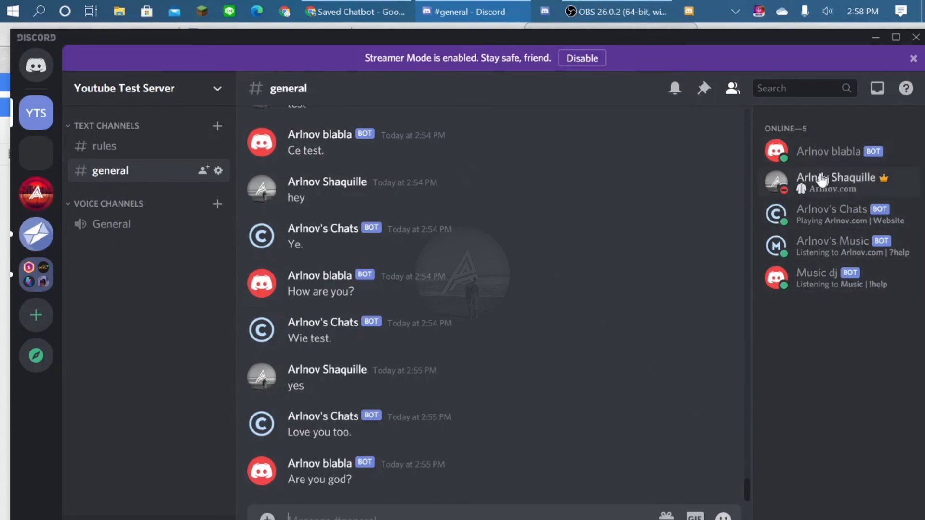
mouse_move(798, 281)
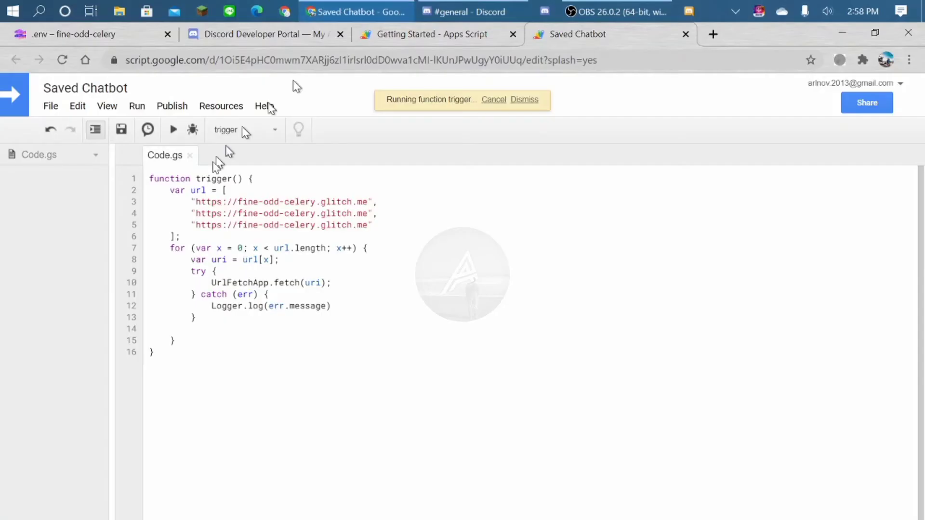
mouse_move(467, 12)
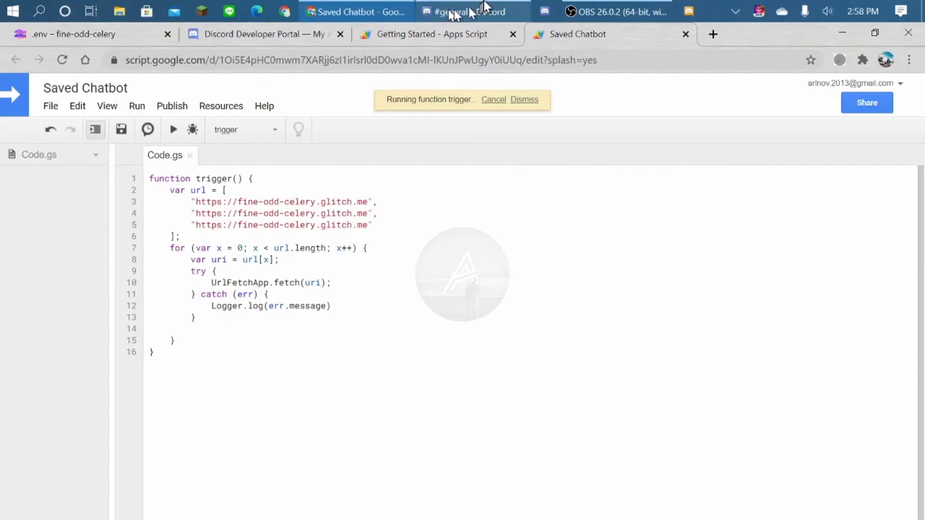
click(469, 12)
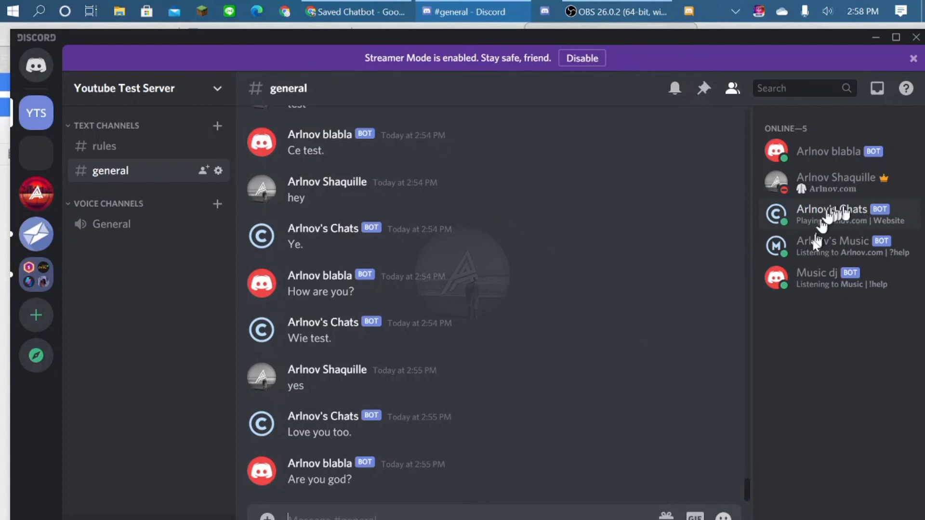
click(833, 209)
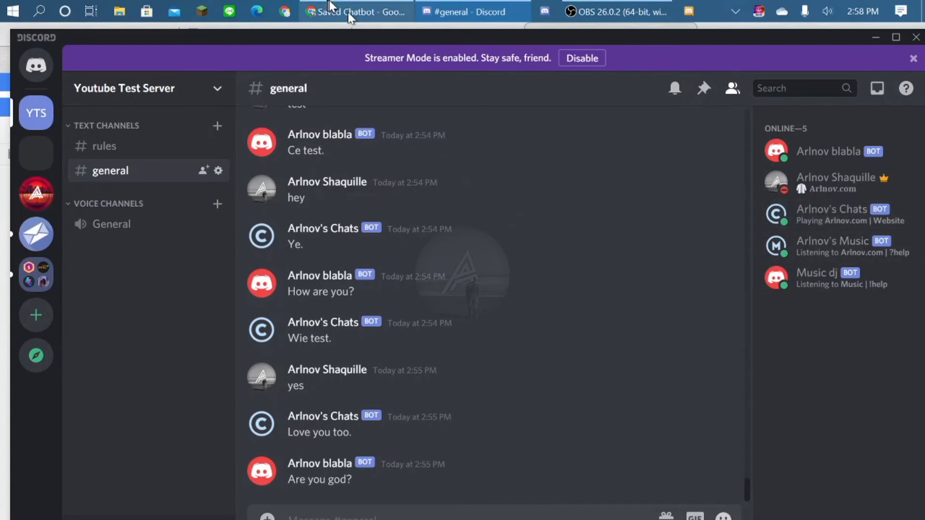
Step: Add client.user.setActivity("Arlnov.com | Website", { Type: "Watching"}) to server.js's ready handler
click(357, 12)
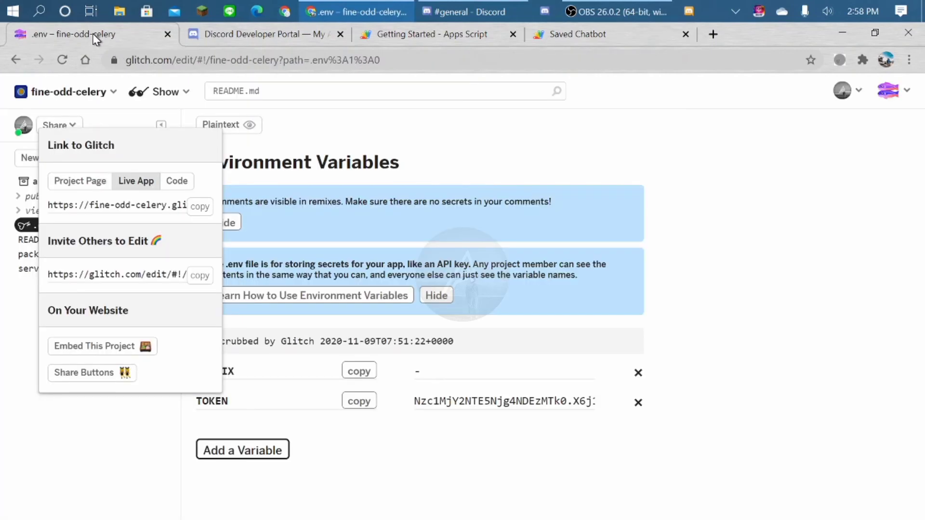
click(42, 269)
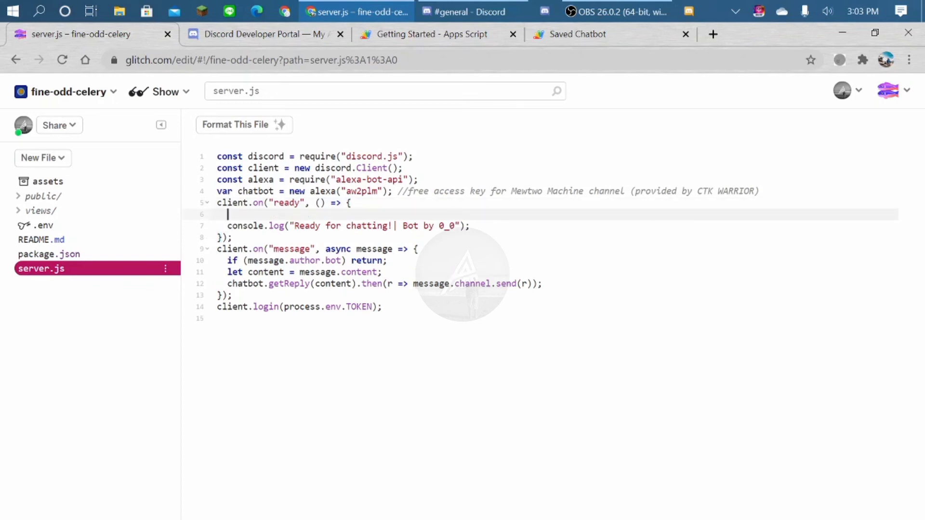
text(client.user.setActivity("Arlnov.com | Website", { Type: "Watching"}))
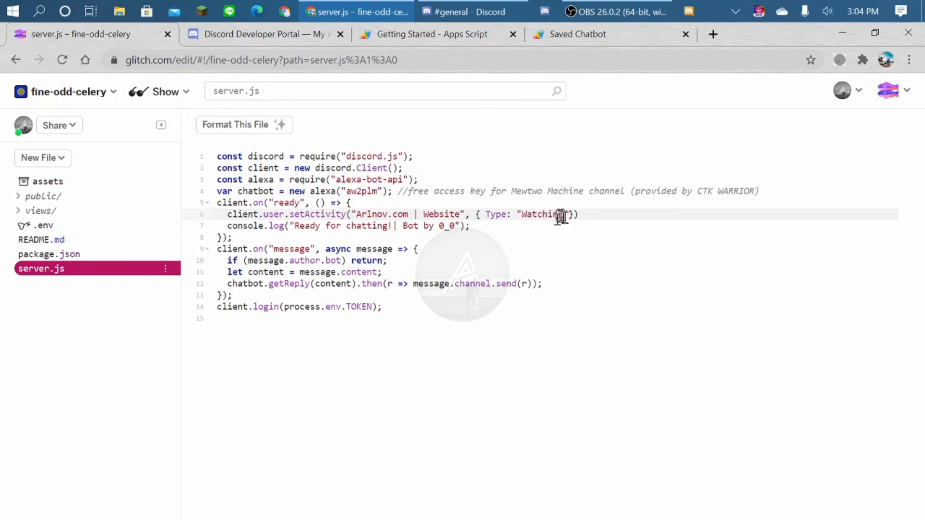
click(413, 214)
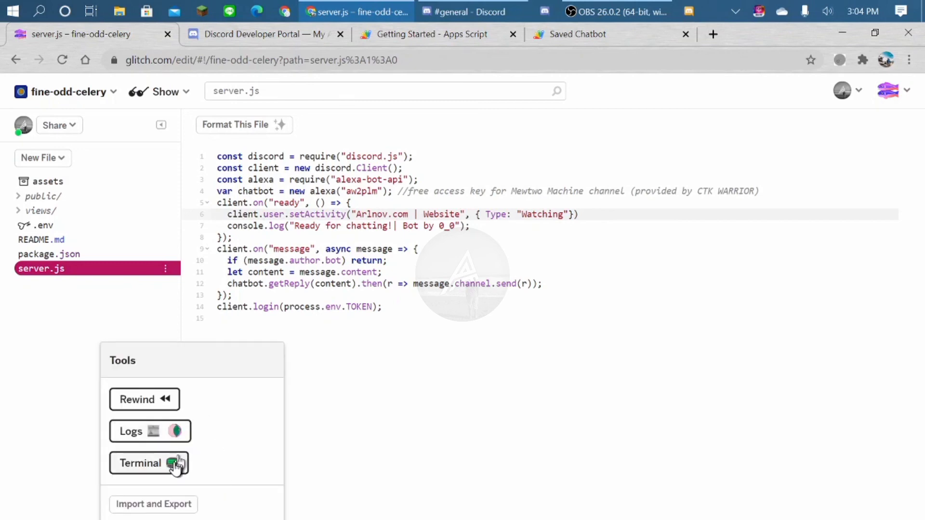
Step: Refresh the project from the Glitch terminal so the bot restarts, then leave it
click(141, 464)
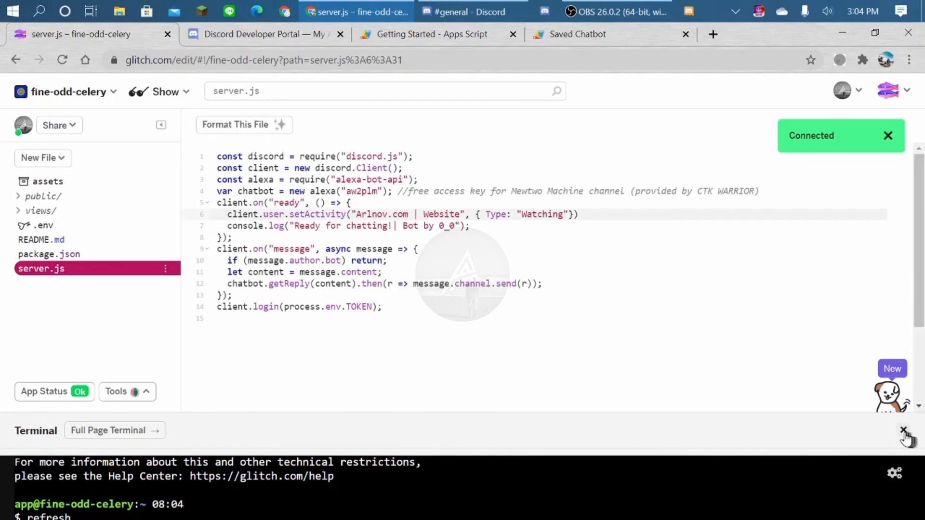
click(472, 11)
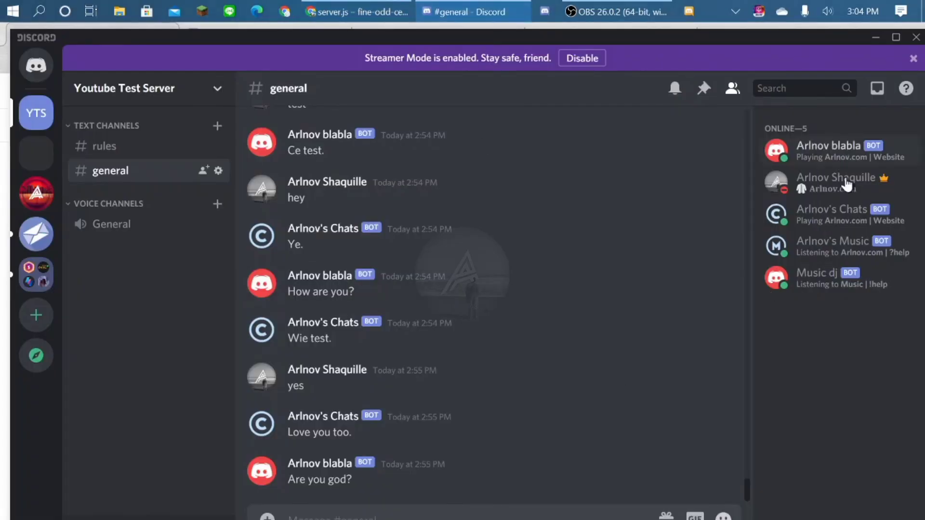
mouse_move(837, 159)
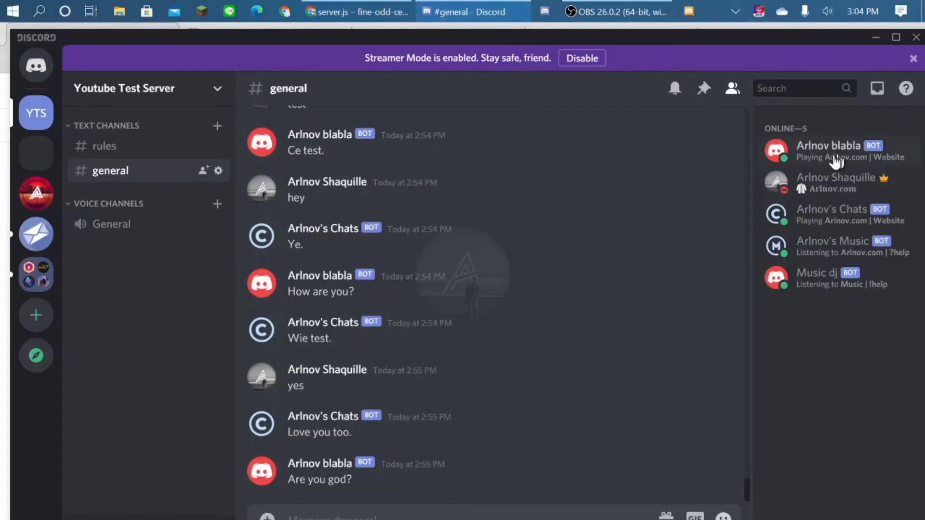
Step: Check Arlnov blabla's profile card shows Playing Arlnov.com | Website, then return to Glitch
click(829, 152)
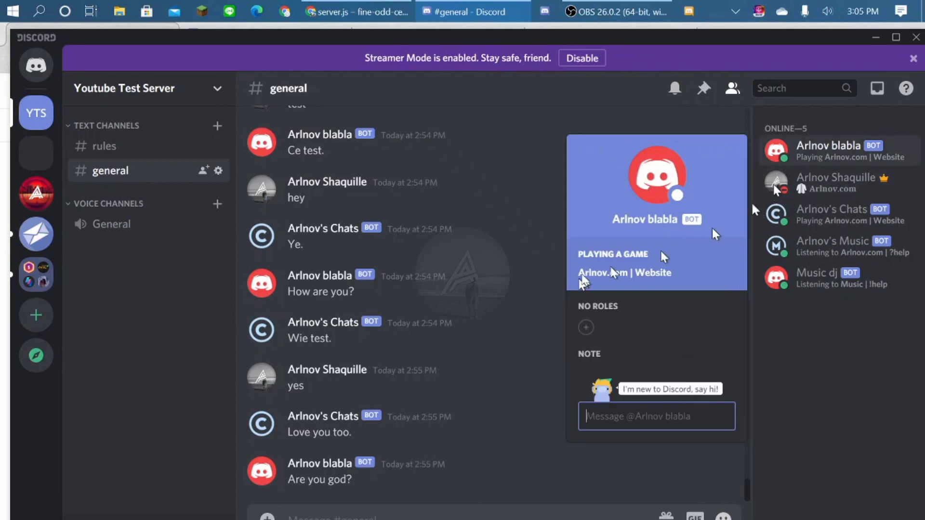
click(848, 151)
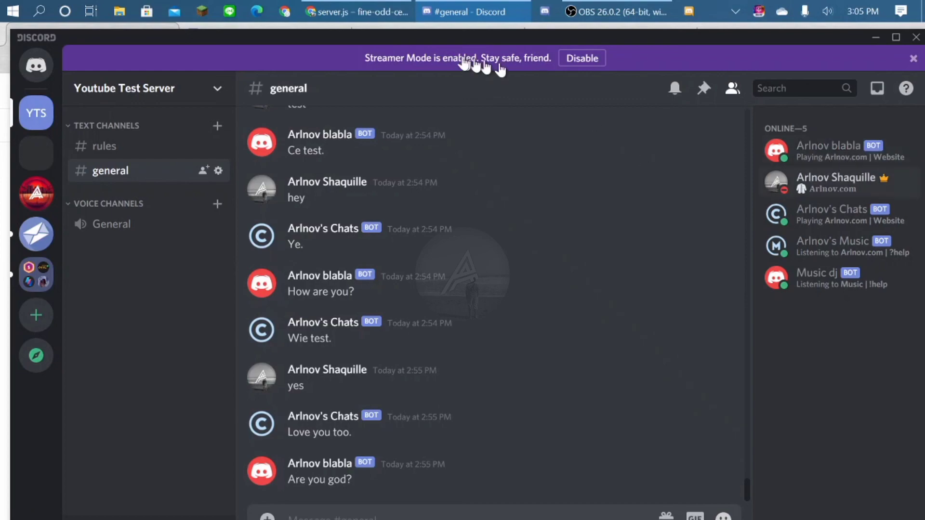
click(353, 11)
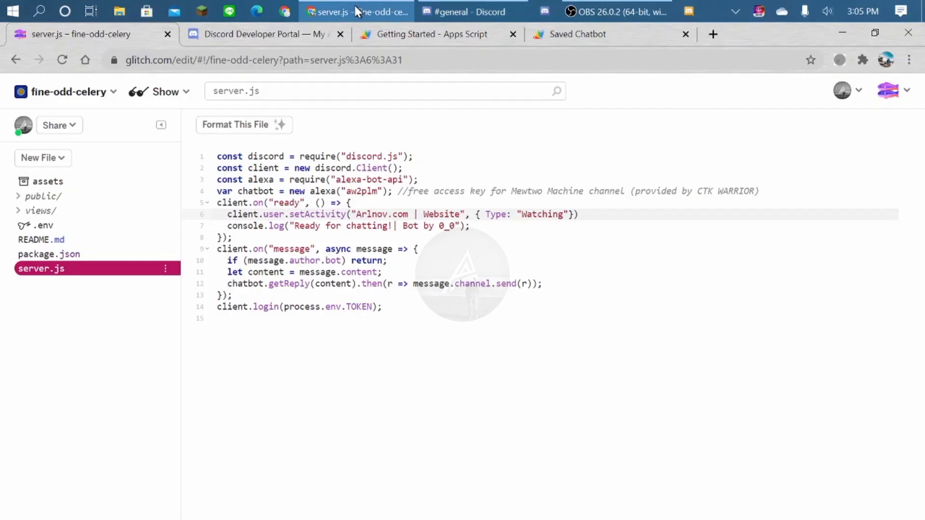